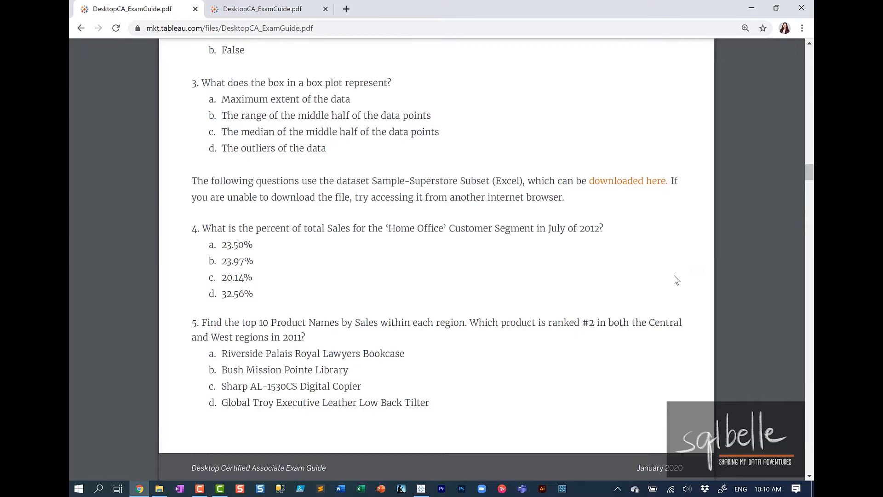
Step: Scroll the exam guide PDF down to question 11 on Central Region profit interquartile ranges
scroll("down", 3)
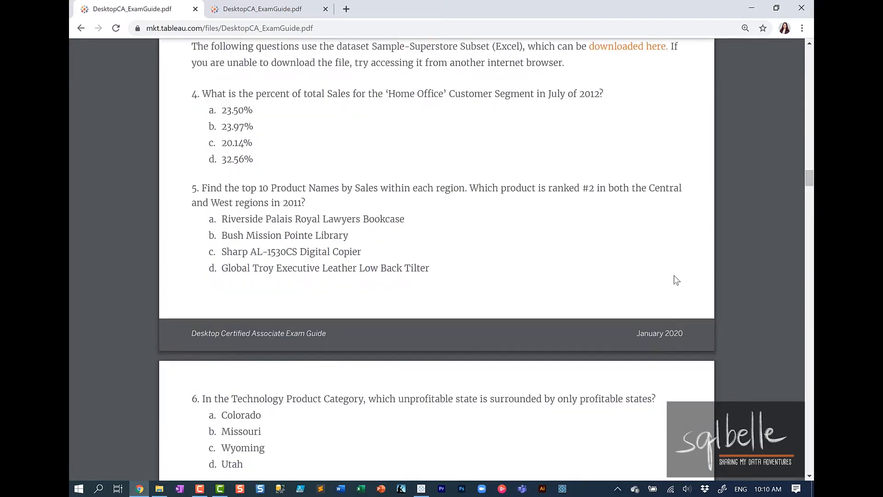
scroll("down", 3)
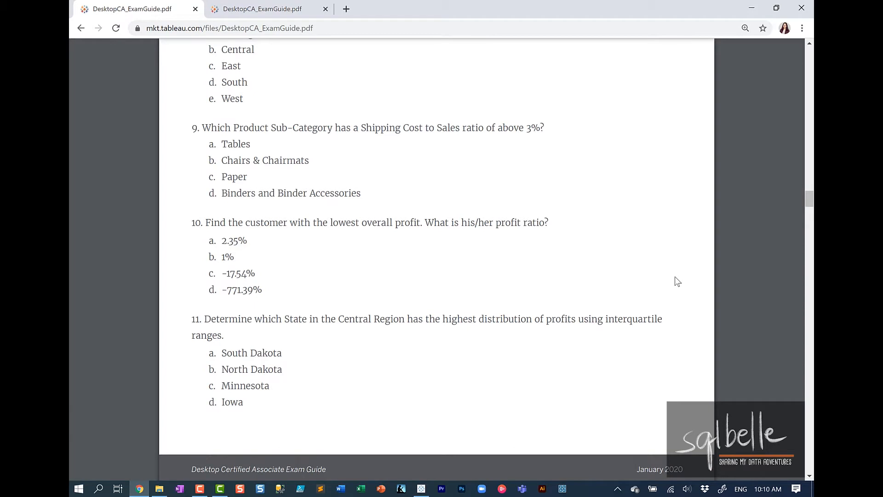
scroll("down", 3)
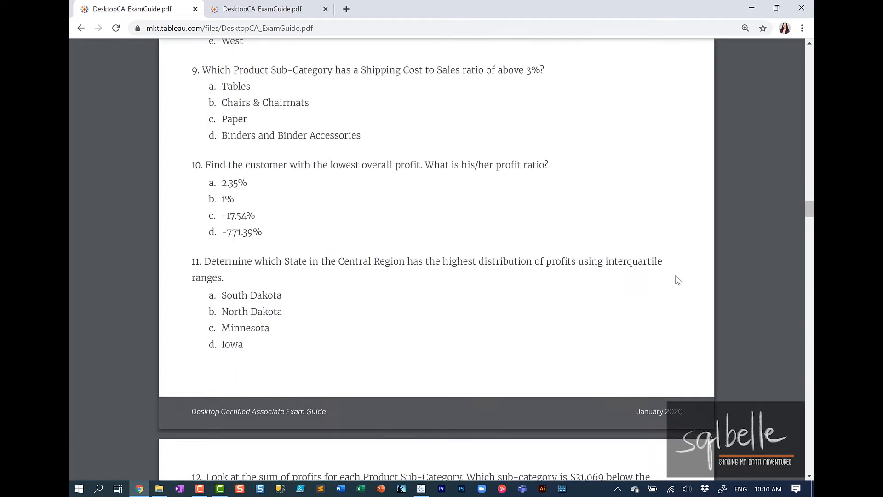
scroll("down", 3)
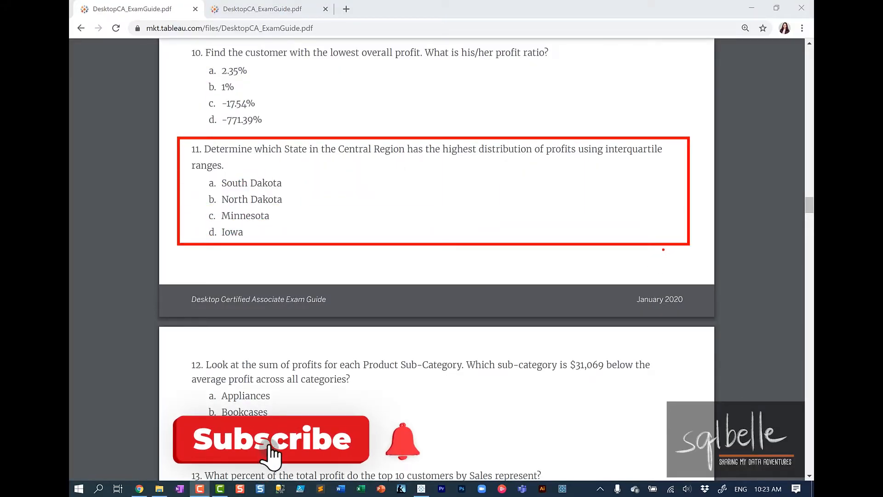
Step: Return to Tableau's Q11 sheet and start a filter on Region
left_click(270, 439)
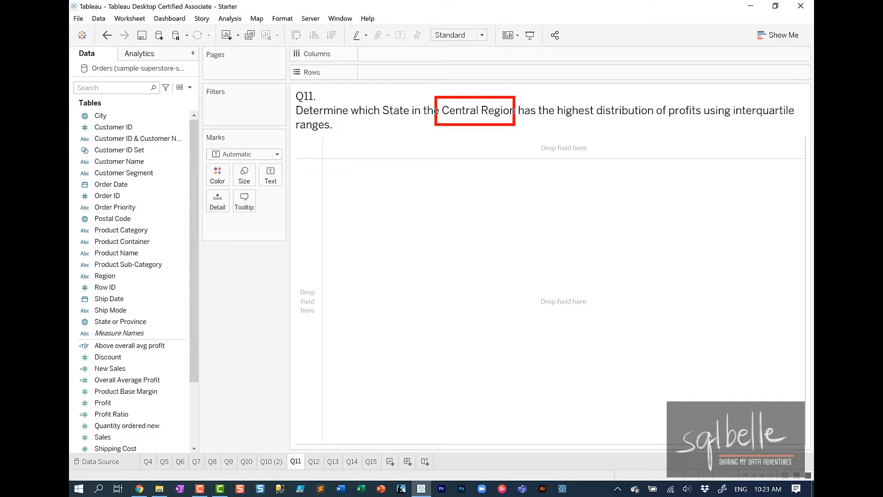
left_click(389, 110)
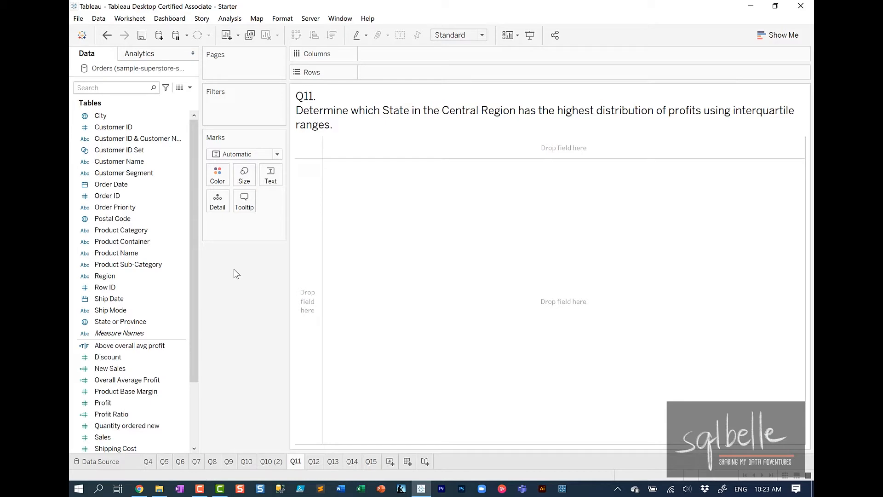
mouse_move(235, 270)
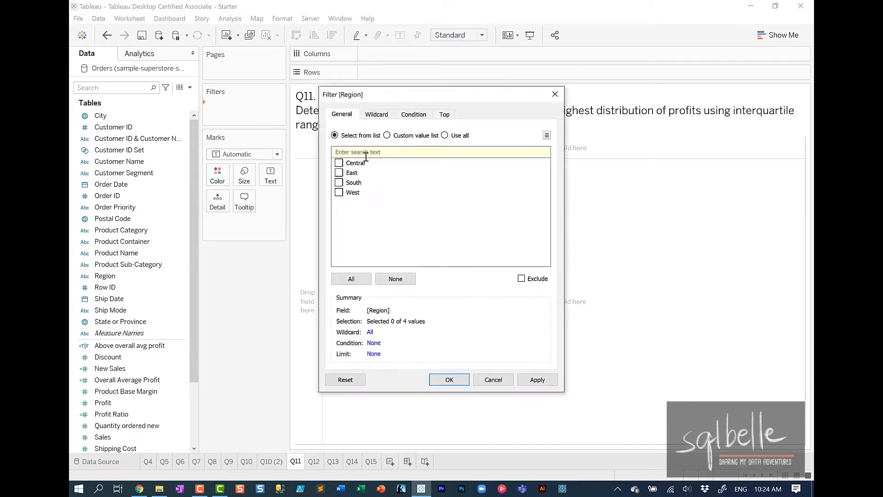
Step: Keep only the Central region and chart total profit by State or Province as bars
left_click(449, 379)
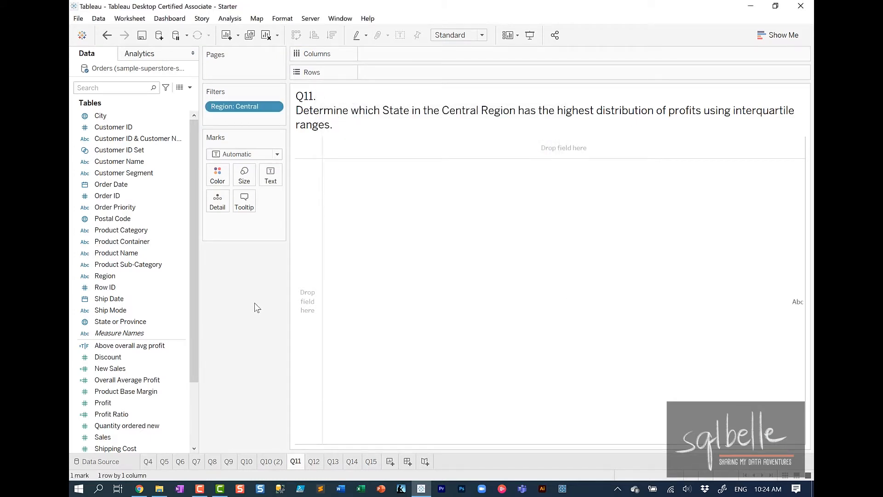
type("st")
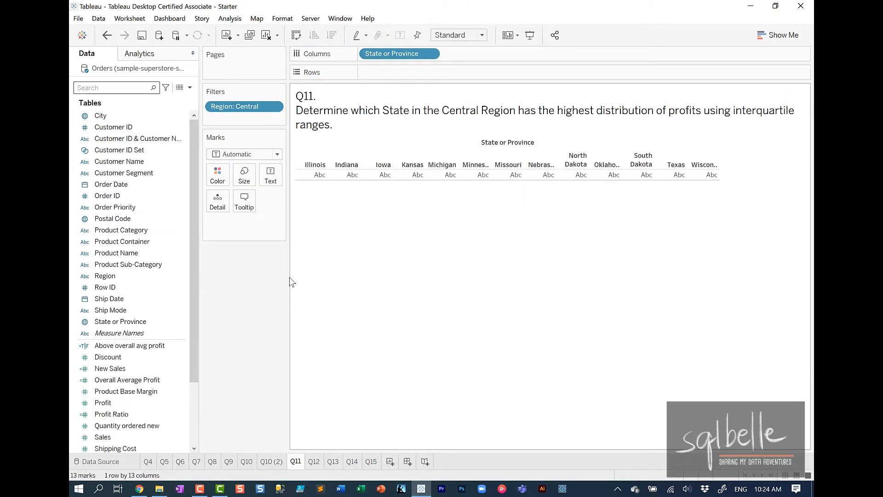
left_click(126, 391)
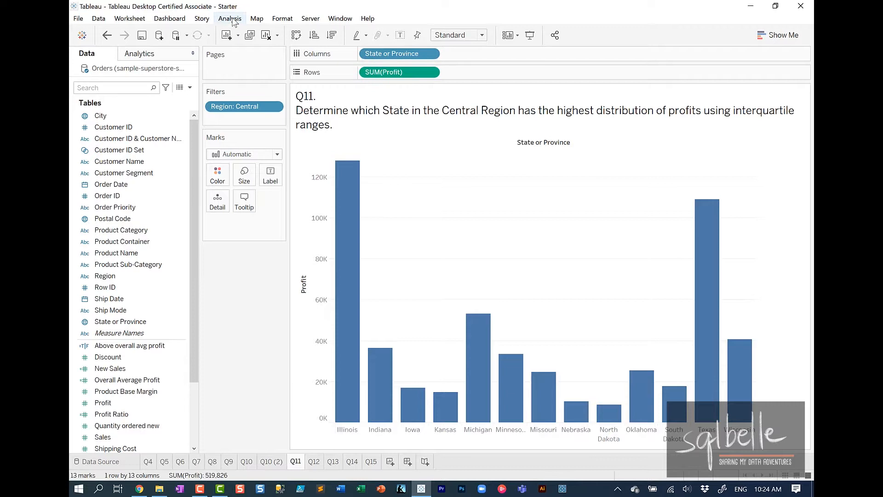
Step: Turn off Aggregate Measures and draw individual profit values as small circles
left_click(229, 18)
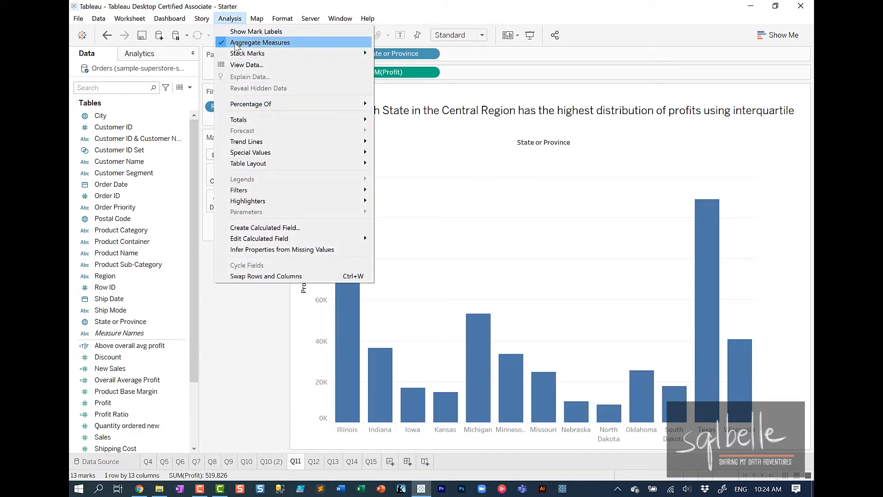
left_click(259, 43)
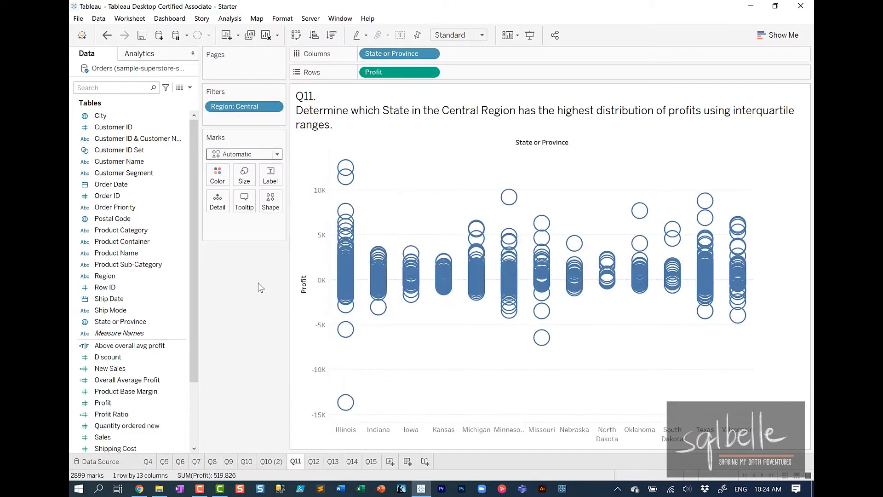
left_click(244, 154)
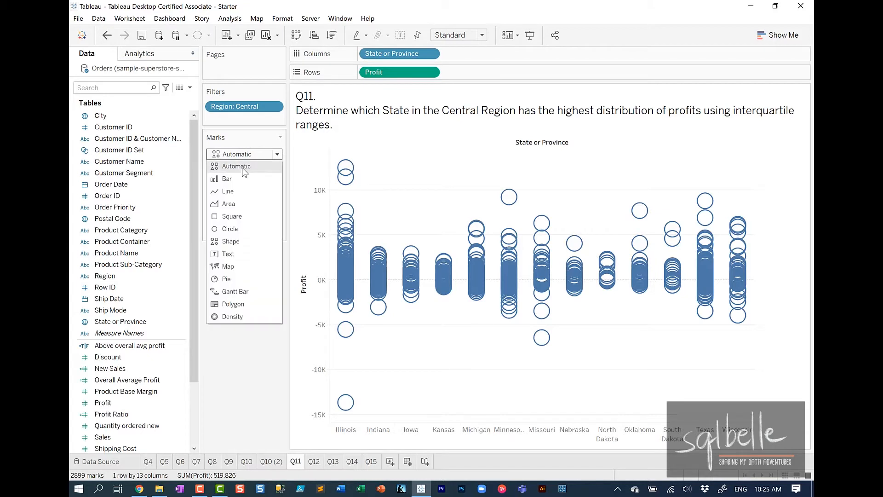
left_click(230, 228)
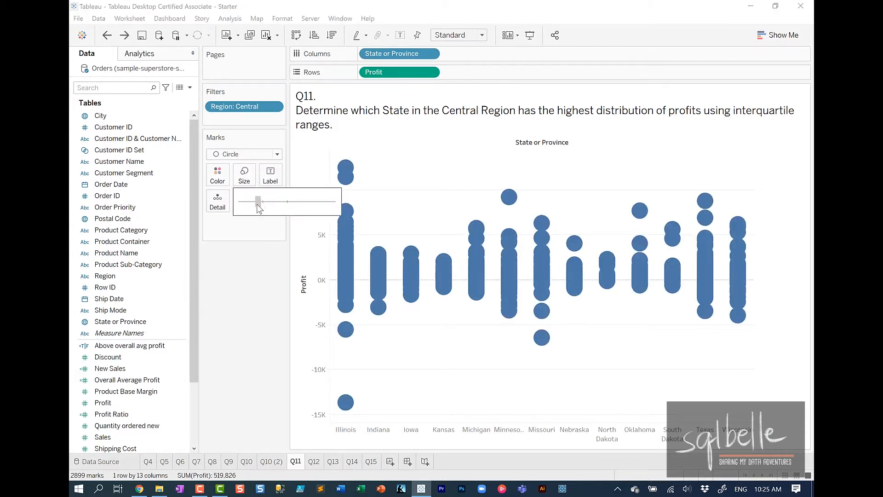
left_click(139, 53)
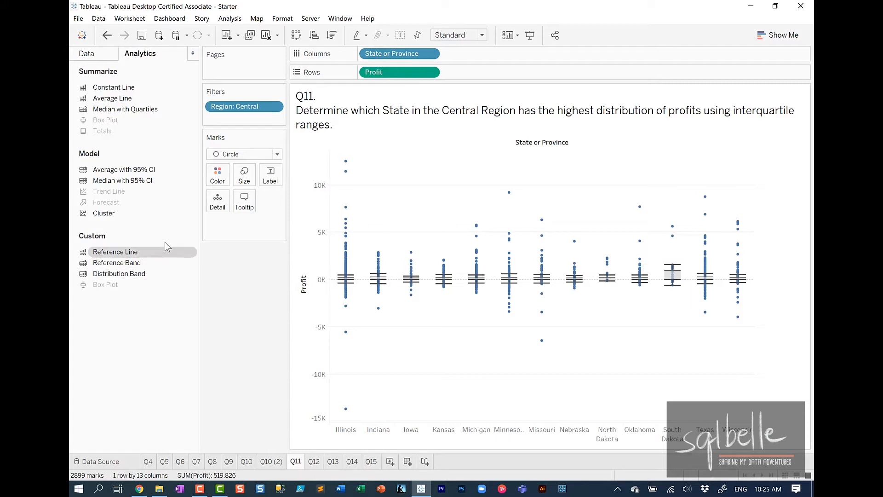
Step: Show the view toolbar on hover and area-zoom into the state box plots
left_click(130, 18)
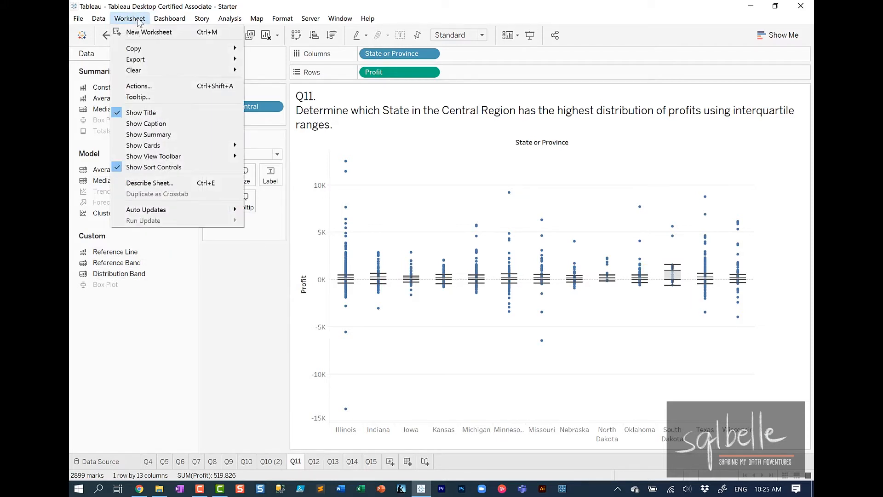
mouse_move(153, 156)
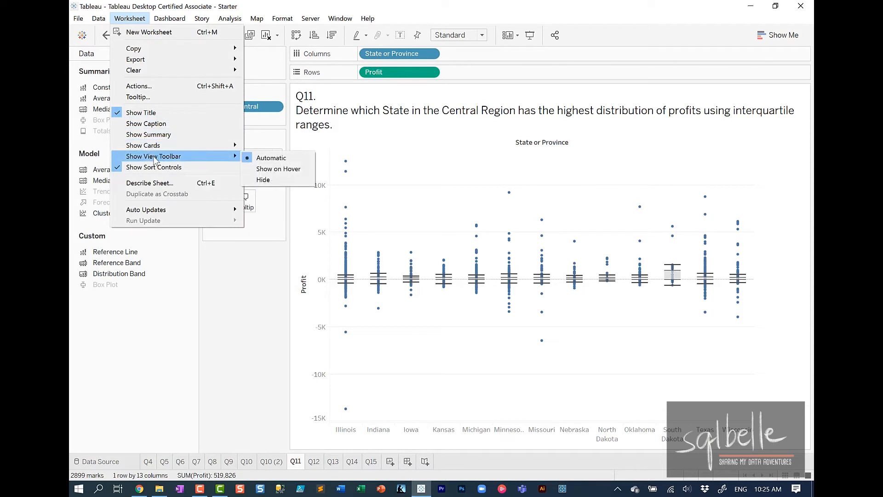
mouse_move(279, 169)
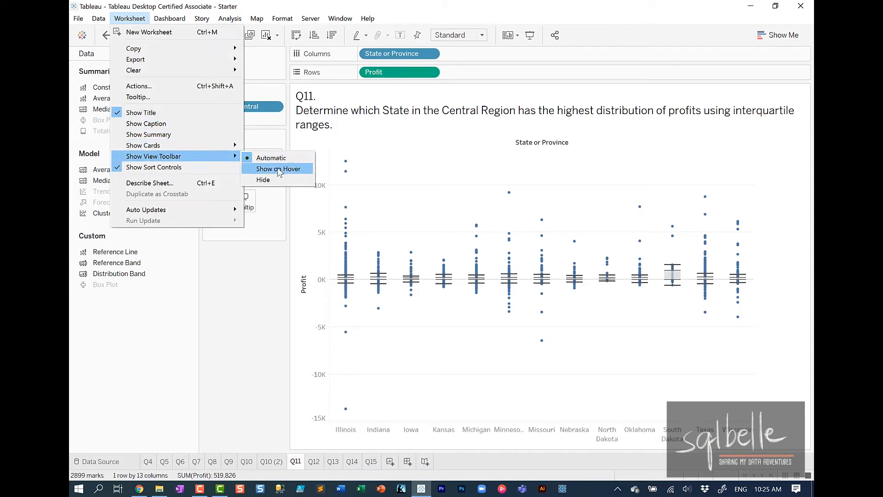
left_click(276, 169)
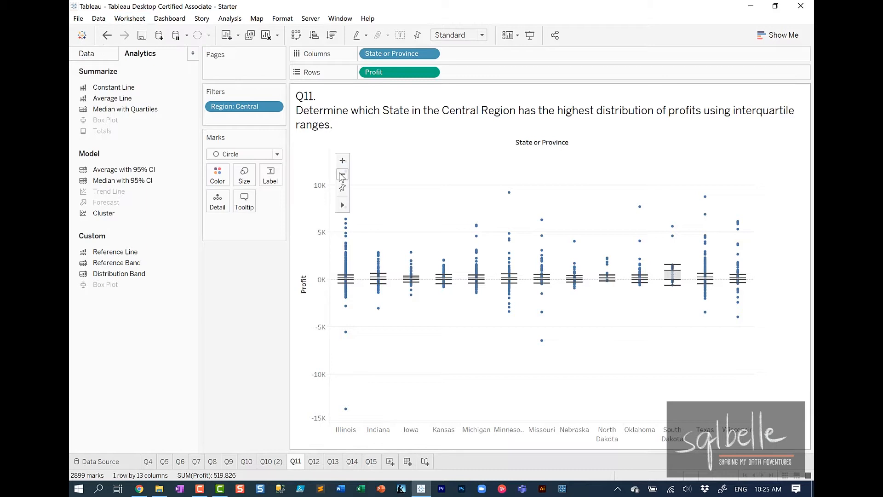
left_click(342, 205)
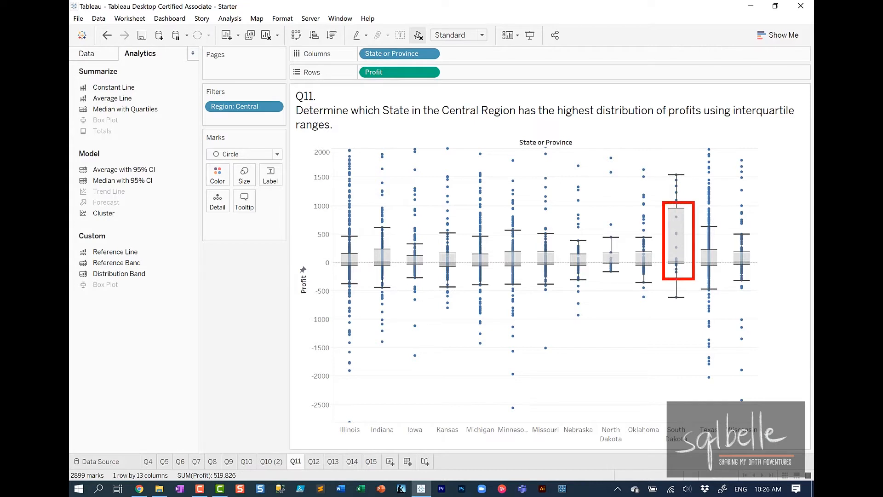
left_click(139, 489)
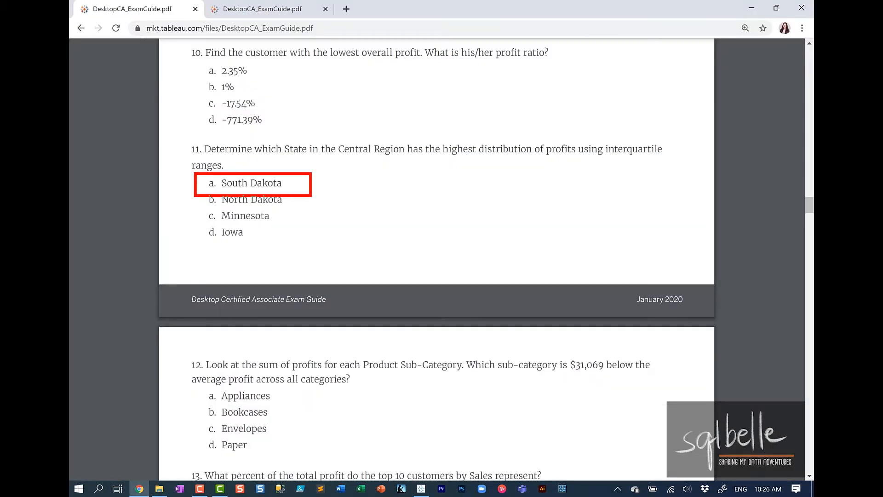
Step: Scroll the exam guide down to question 12 on sub-category profits
scroll("down", 3)
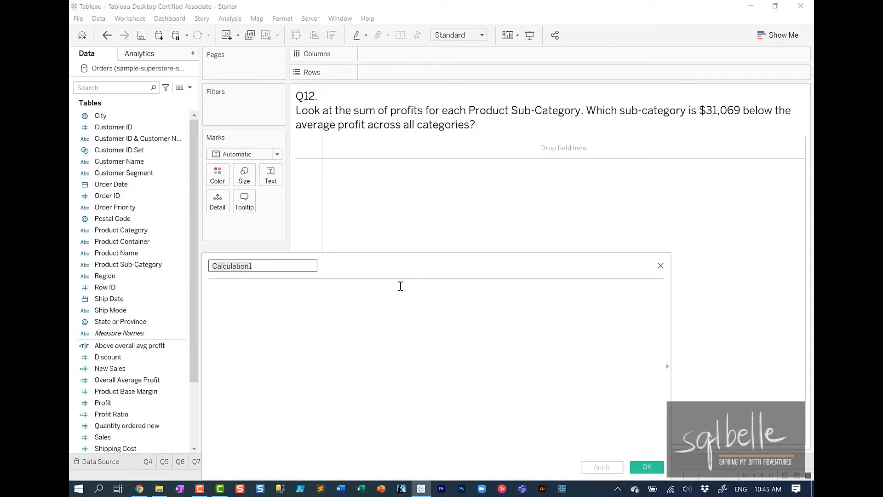
Step: Name the field 'Difference from overall average profit' with formula SUM([Profit]) - [Overall Average Profit]
type("Difference from")
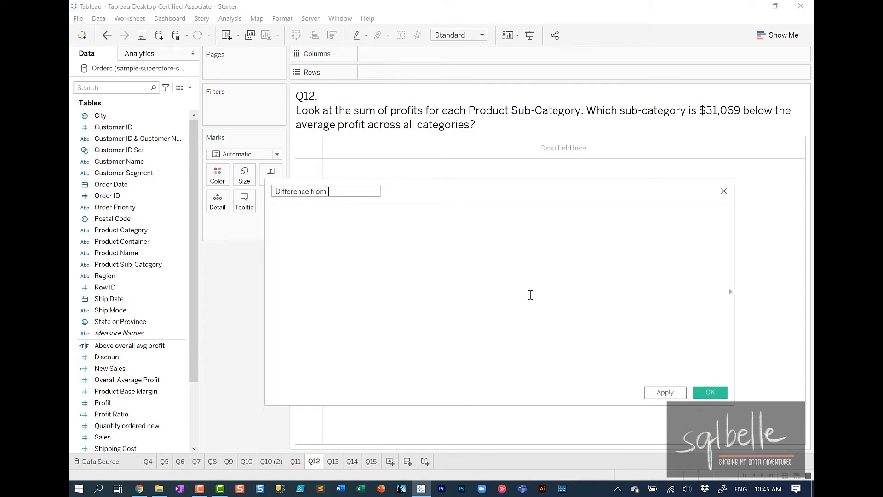
type("overall average profit")
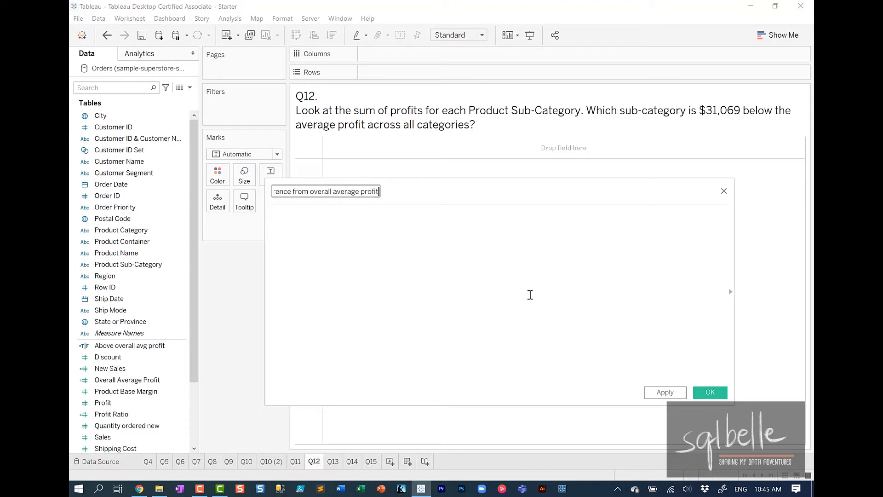
type("SUM (")
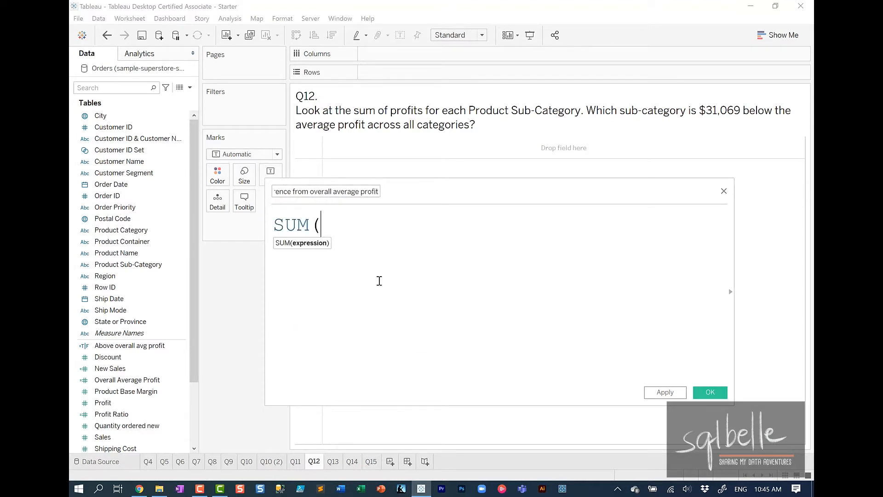
type("Profit")
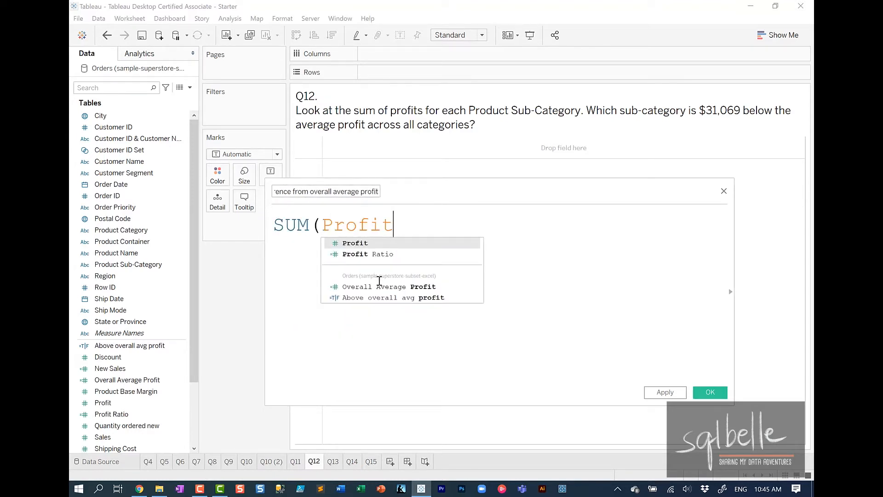
type(") -")
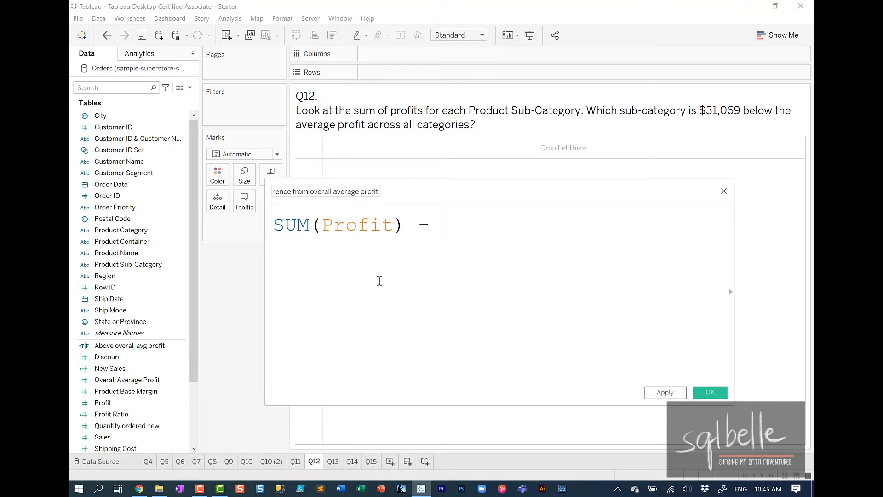
type("[Overall Average Profit]")
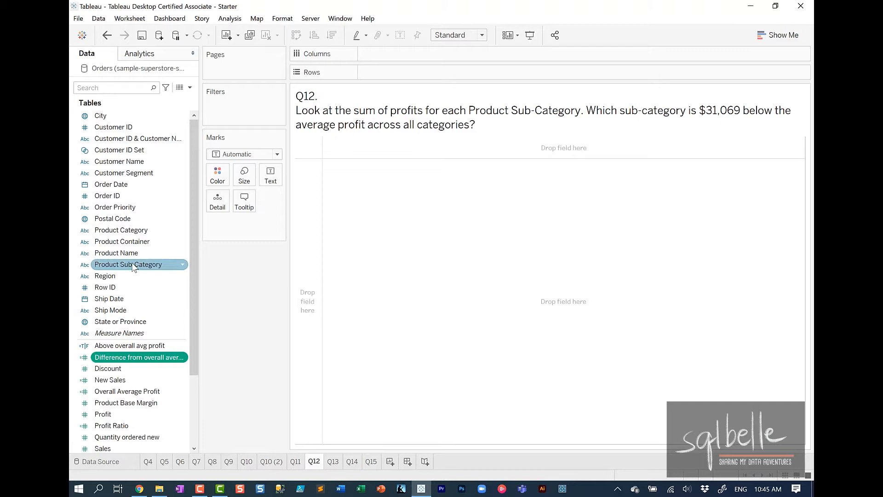
Step: Put Sub-Category on Rows to find Envelopes at -31,069 below average
left_click_drag(128, 264, 399, 72)
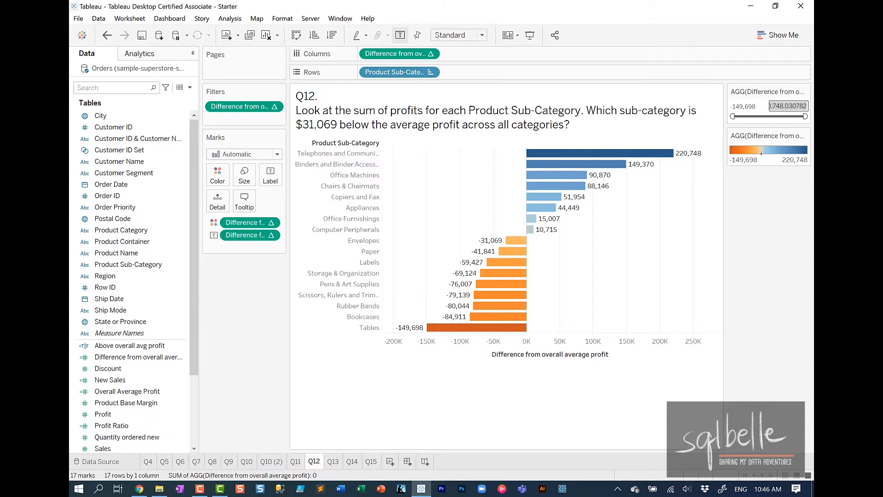
type("-3000")
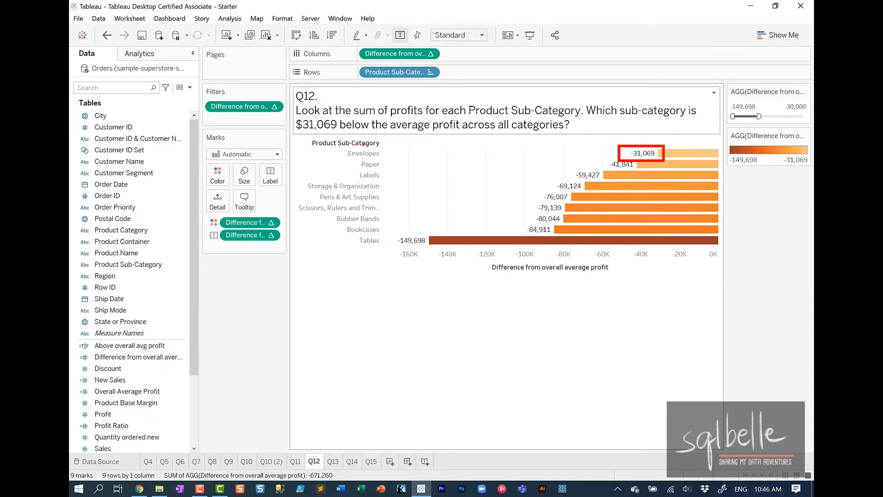
left_click(139, 488)
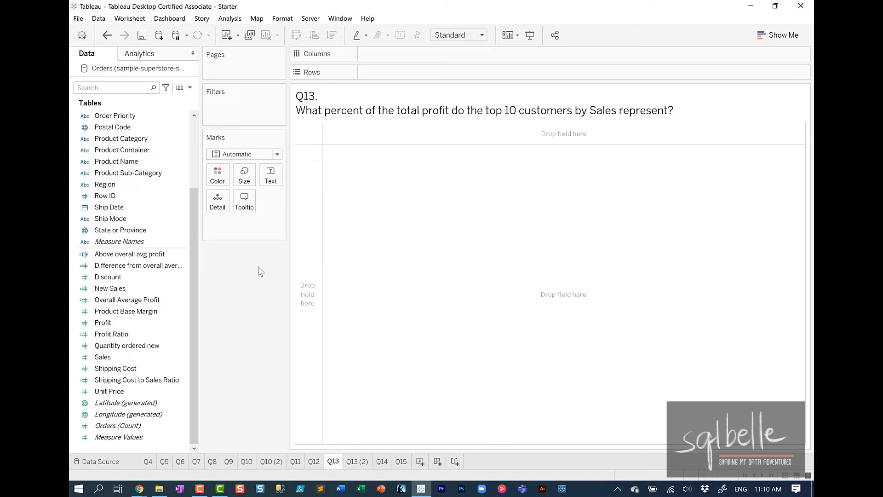
mouse_move(254, 251)
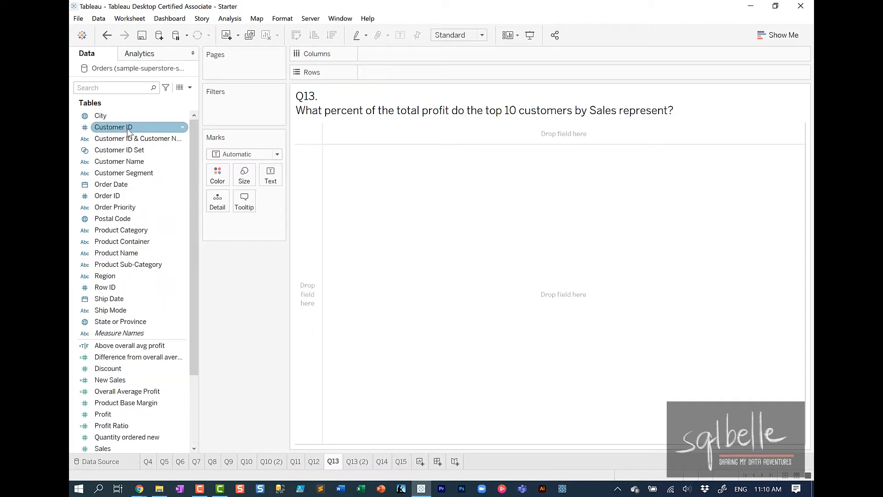
Step: Create the Customer ID set 'Top 10 Customers by Sales' using top 10 by Sum of Sales
right_click(114, 127)
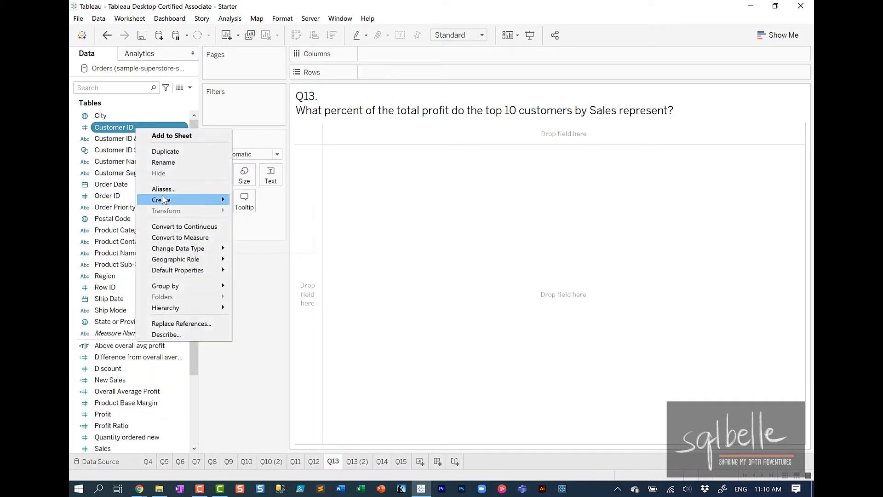
left_click(161, 199)
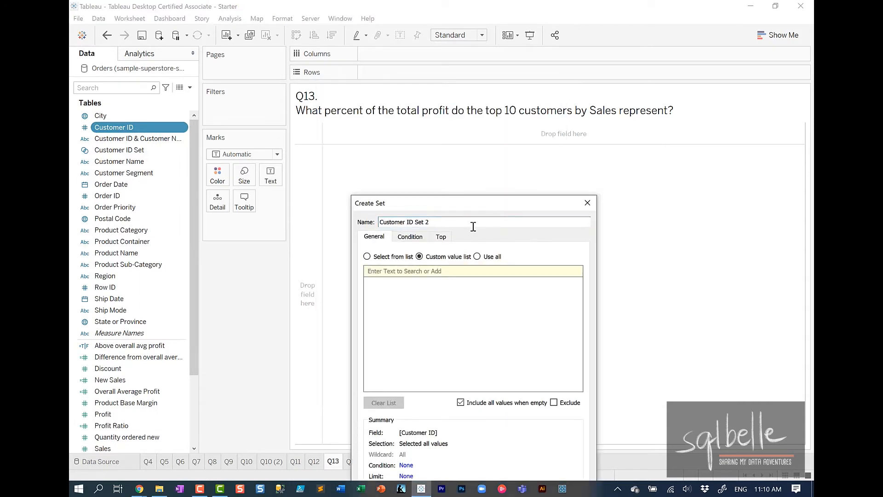
type("Top 10")
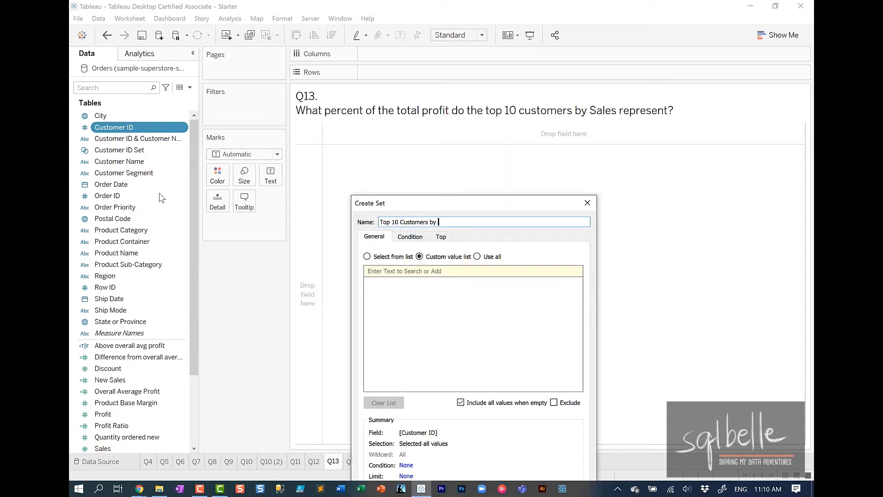
left_click(441, 236)
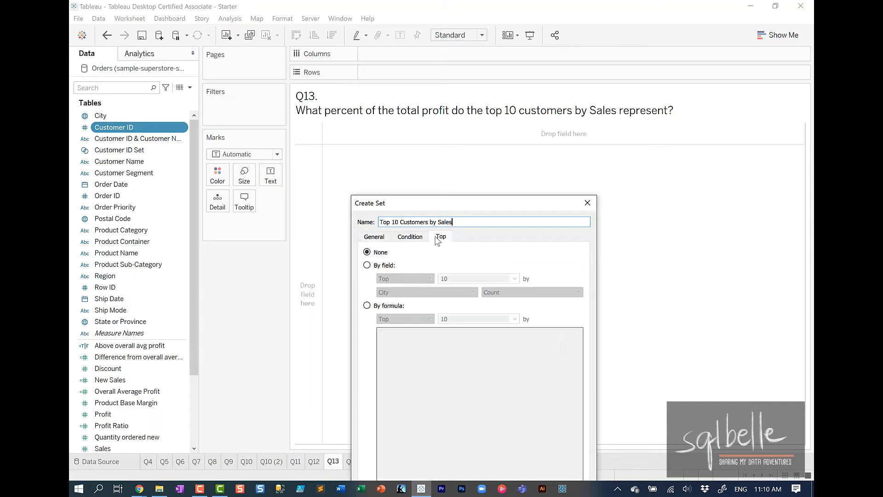
left_click(427, 292)
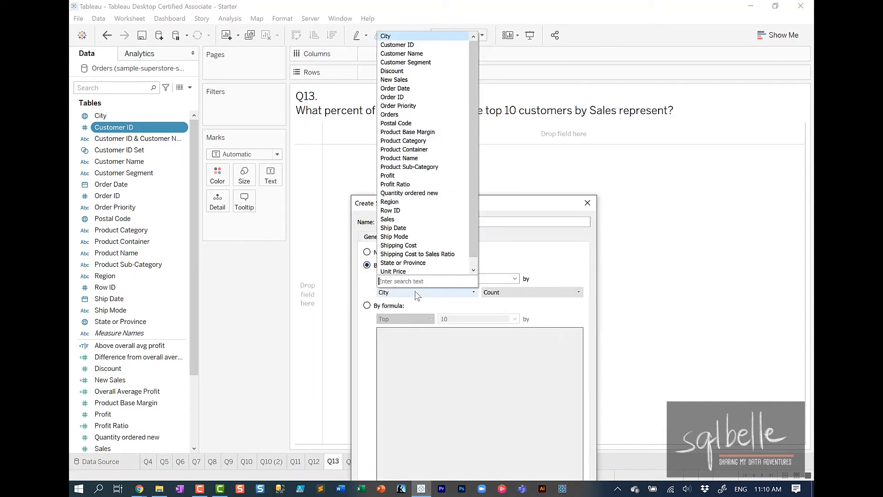
type("Sal")
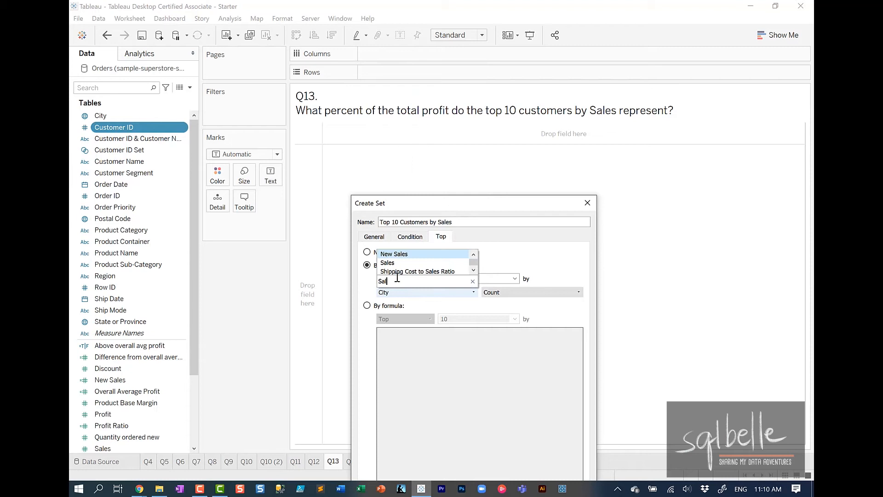
left_click(387, 264)
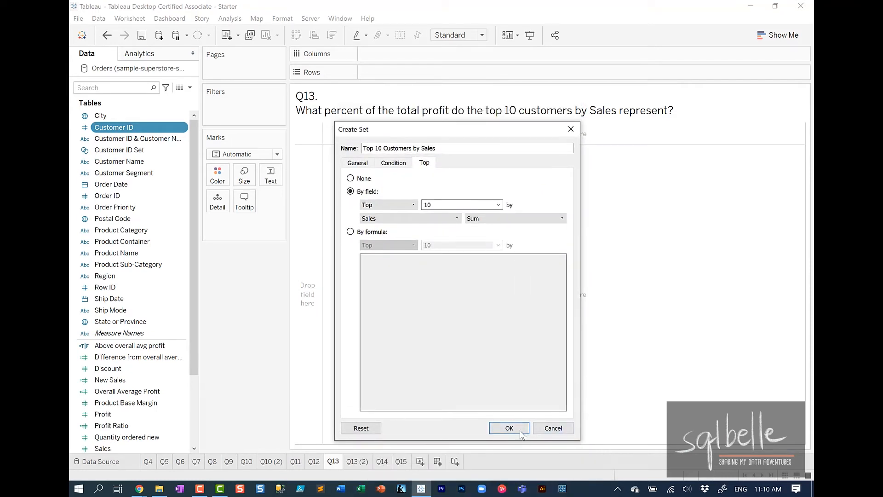
left_click(509, 428)
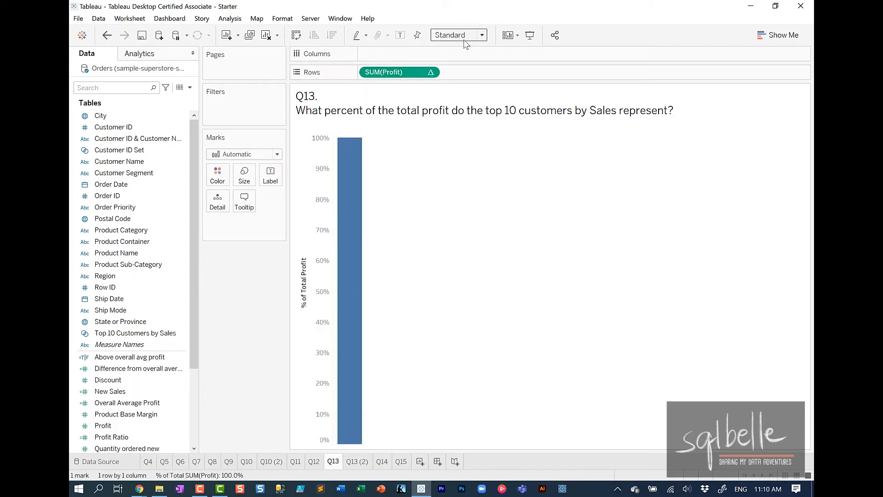
Step: Fit to Entire View, color by the Top 10 set, and highlight In at 5.03%
left_click(477, 35)
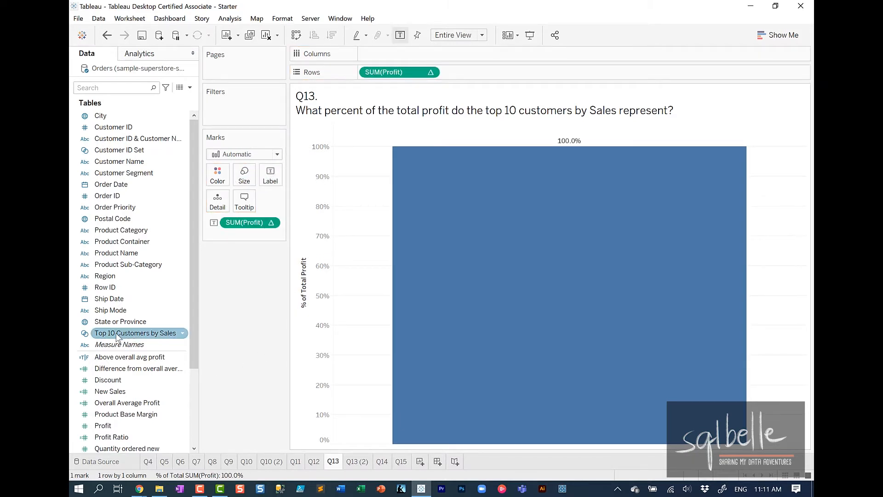
left_click_drag(135, 333, 217, 181)
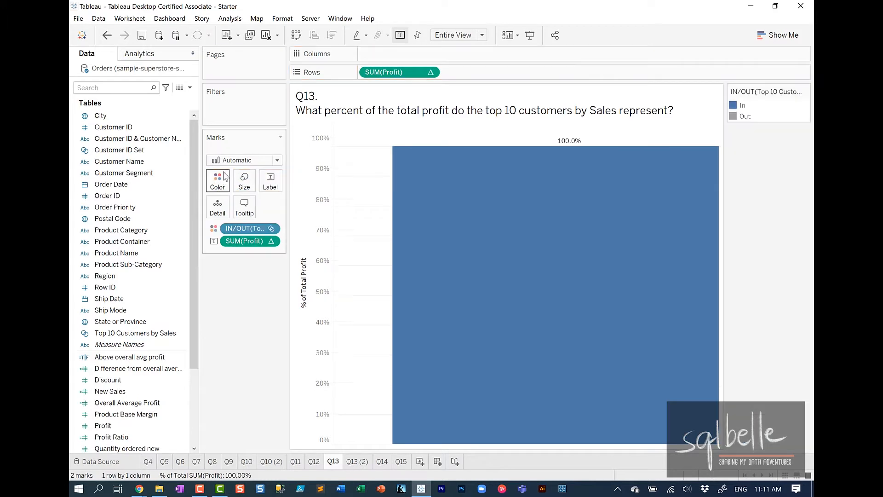
left_click(733, 116)
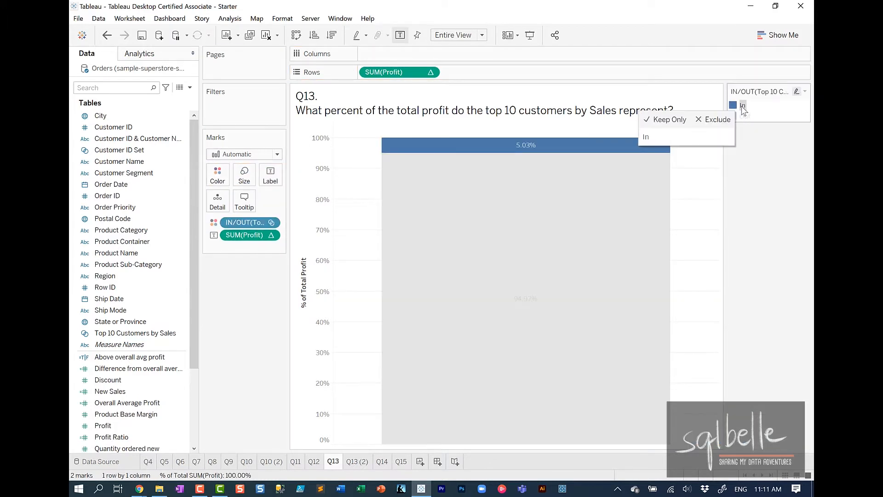
mouse_move(743, 109)
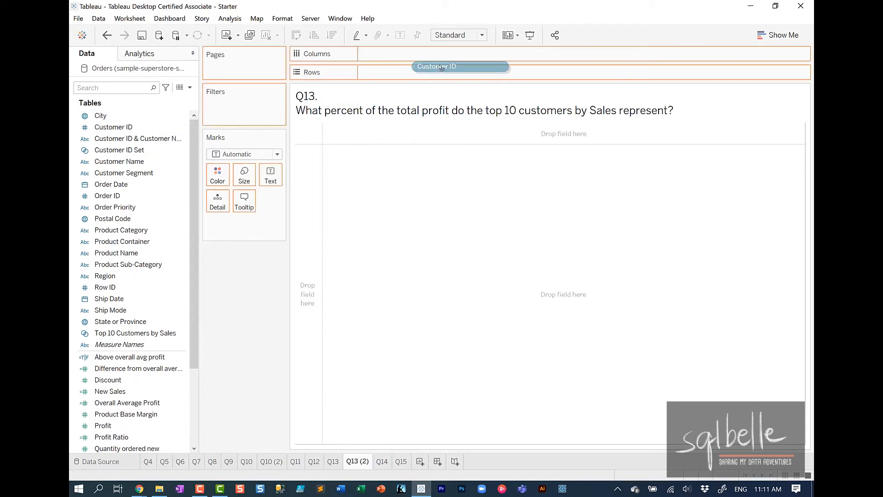
Step: List Customer IDs by descending Sales with a Sales rank column and Profit bars
left_click_drag(459, 66, 399, 71)
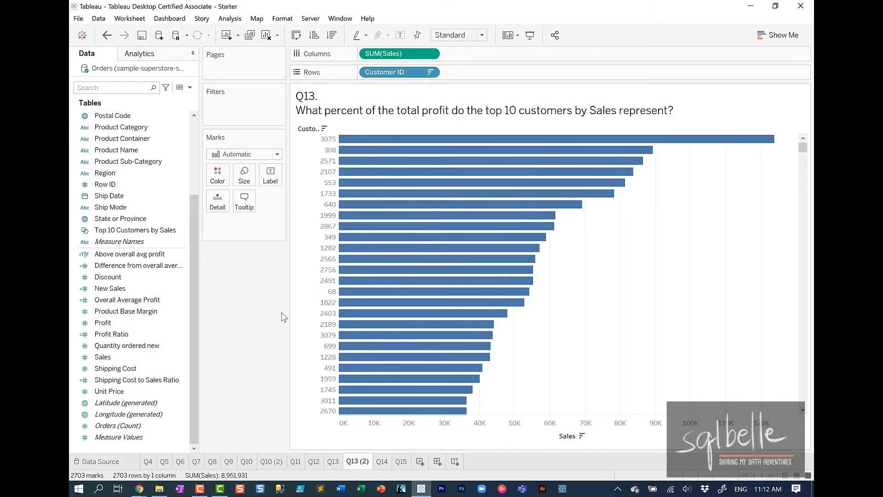
left_click(394, 54)
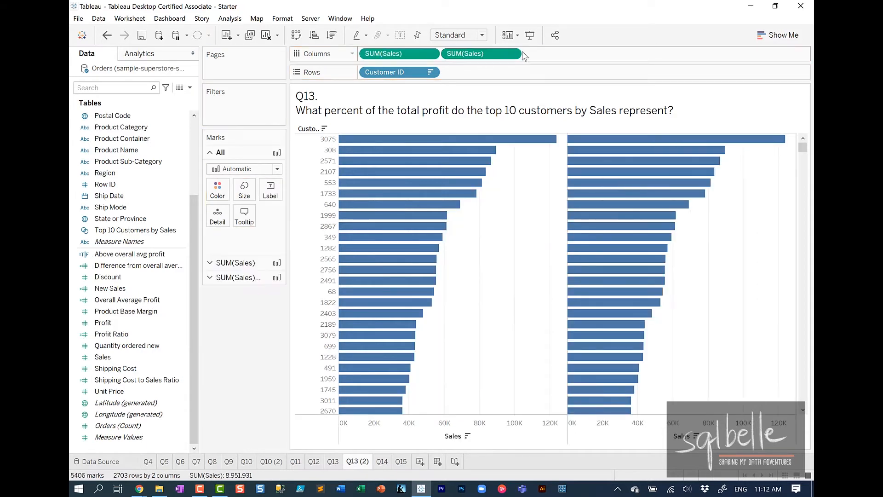
left_click(512, 53)
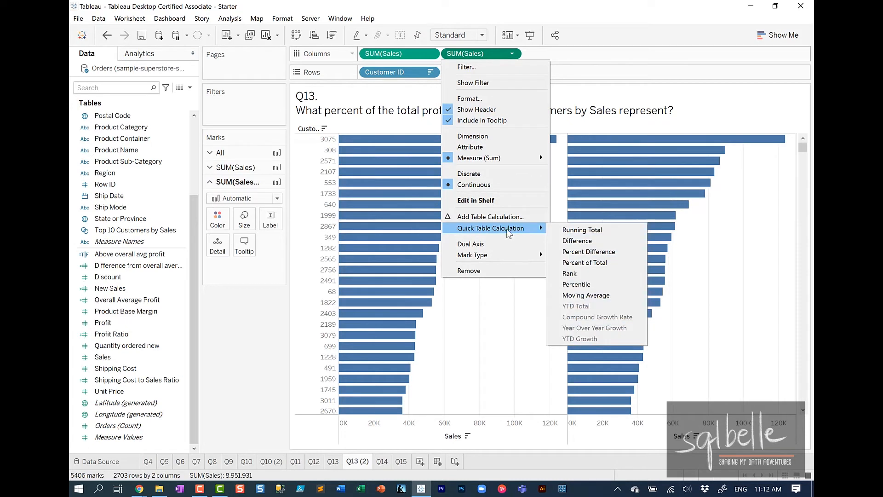
left_click(570, 273)
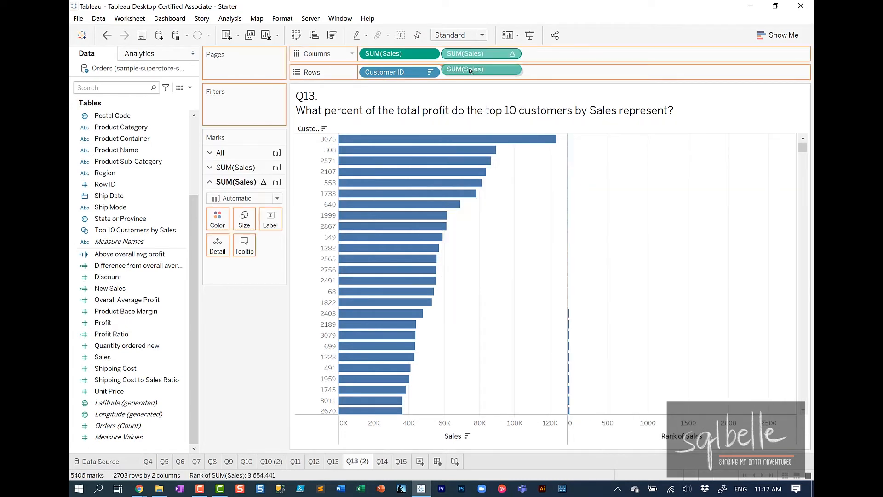
left_click(479, 72)
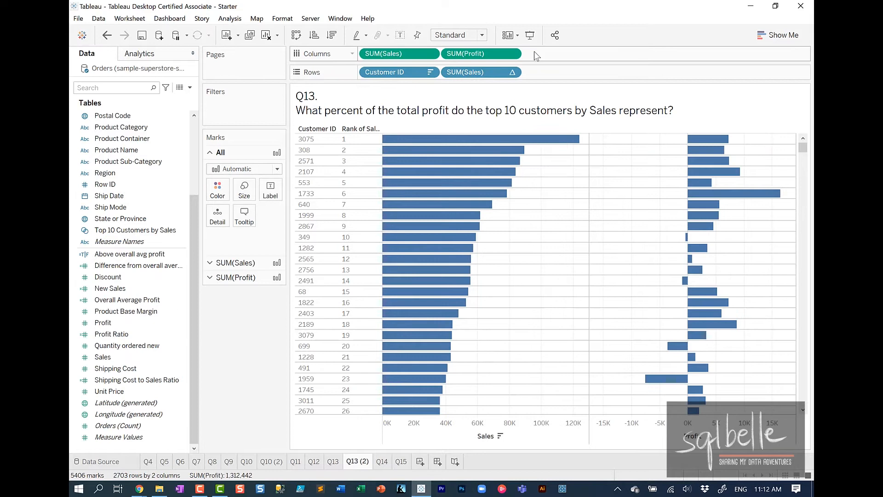
mouse_move(733, 193)
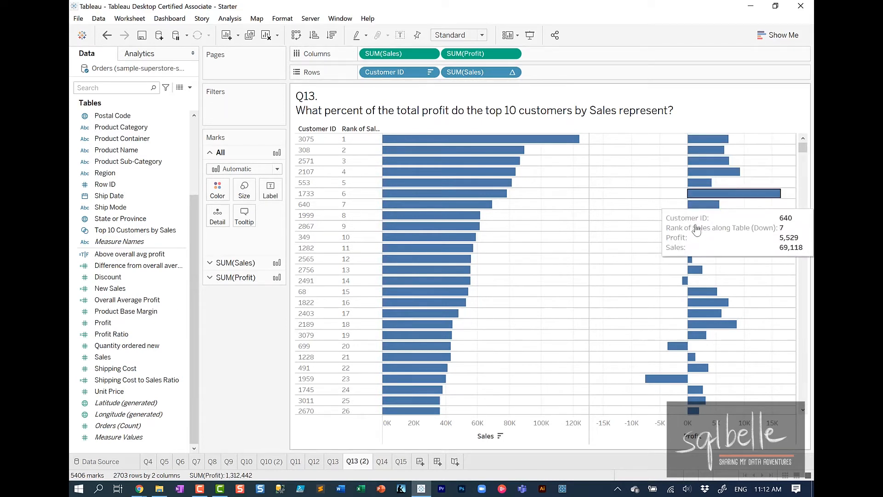
mouse_move(429, 248)
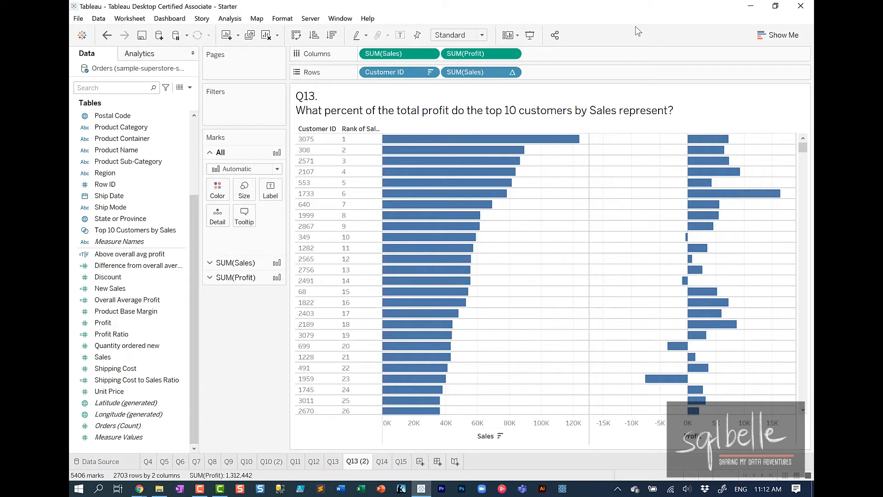
left_click(481, 53)
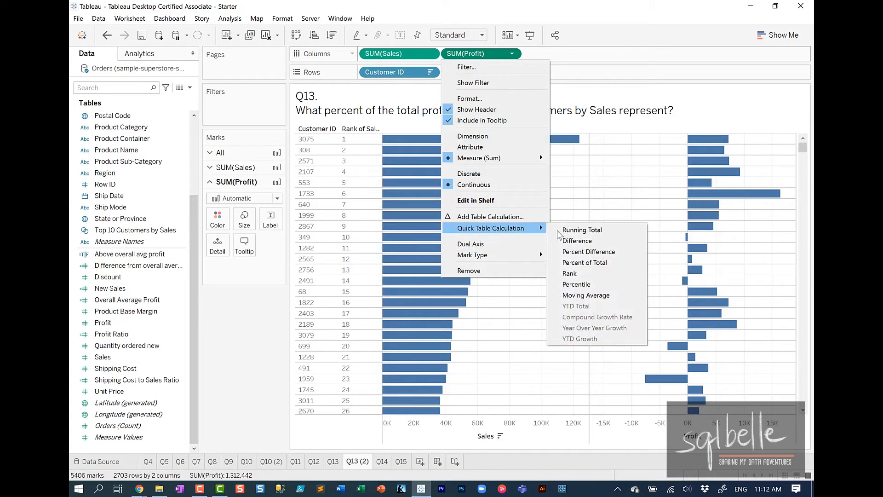
Step: Make SUM(Profit) a running total with secondary Percent of Total computed down the table
left_click(582, 231)
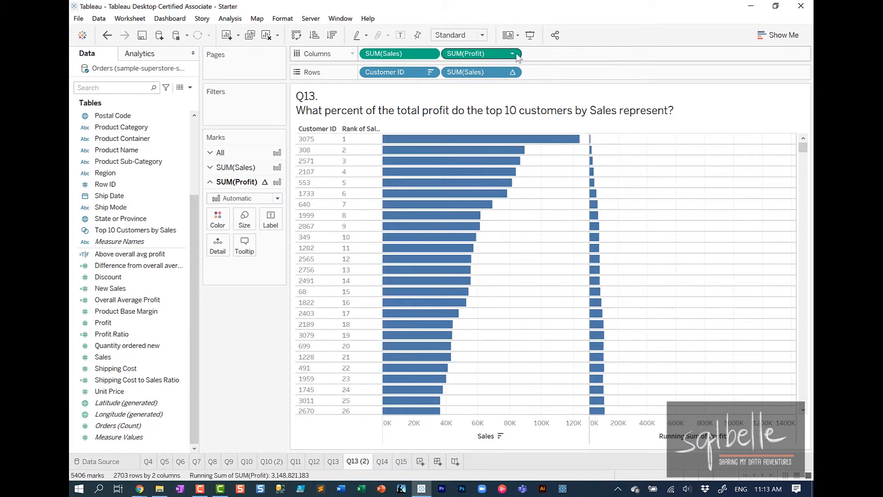
left_click(512, 54)
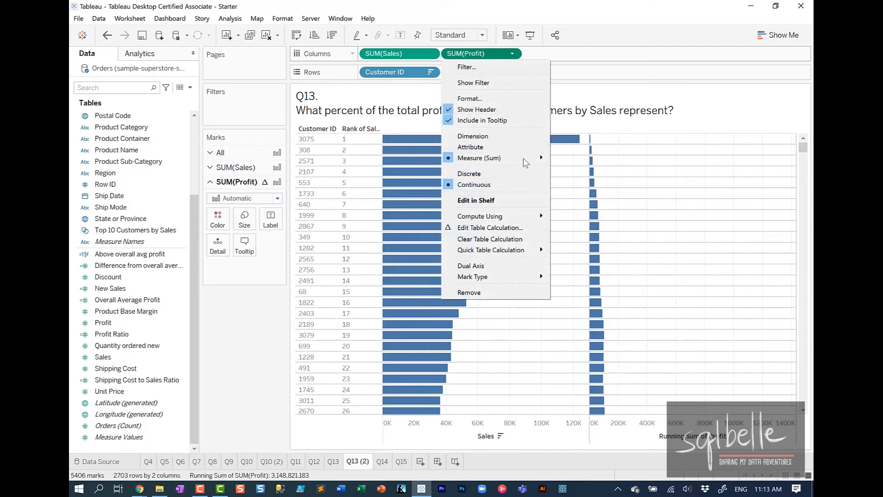
left_click(489, 227)
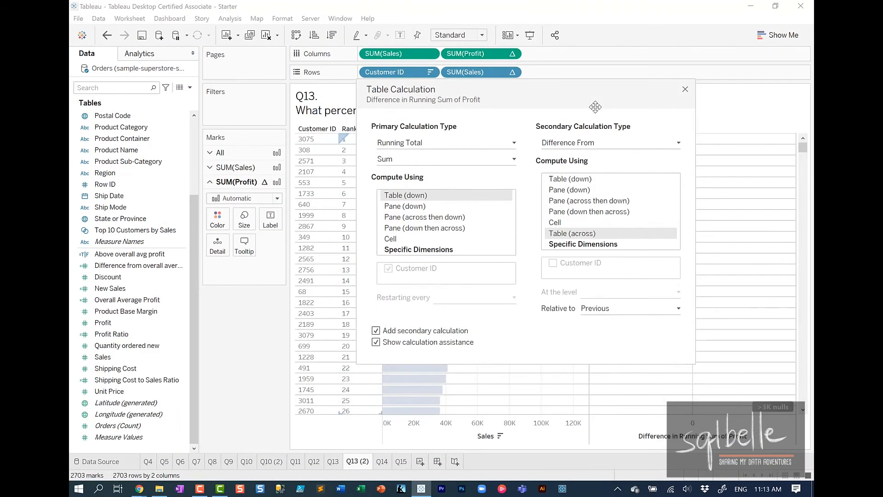
left_click(609, 142)
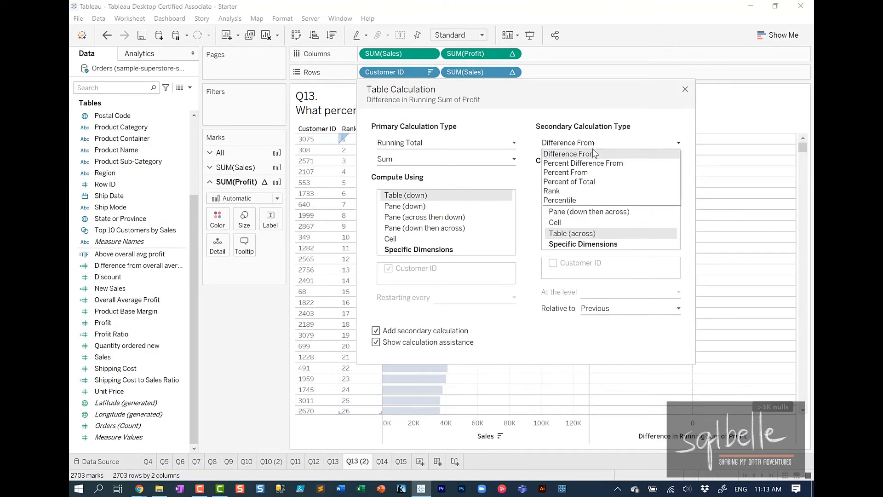
left_click(569, 181)
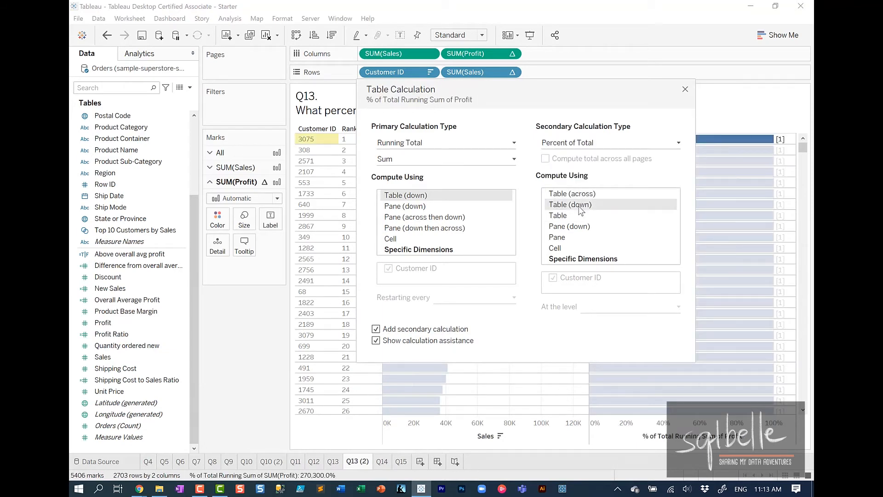
left_click(685, 89)
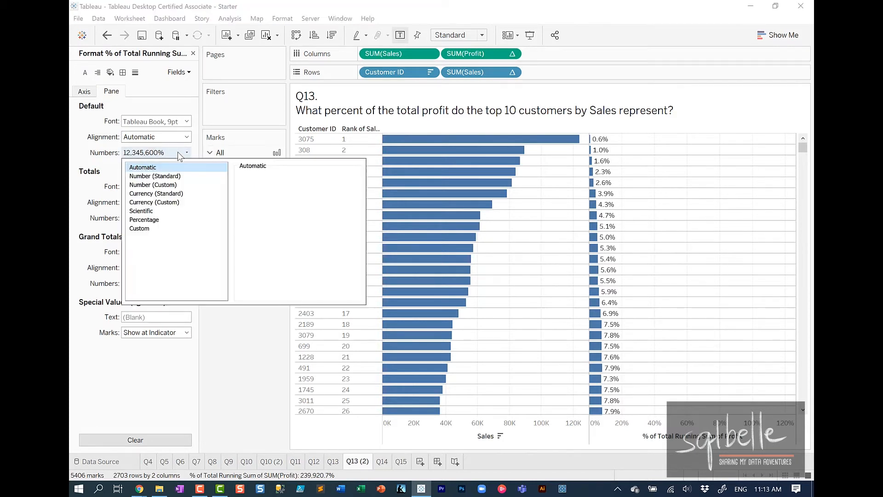
Step: Format the profit labels as percentages with 2 decimals, showing 5.03% at rank 10
left_click(144, 219)
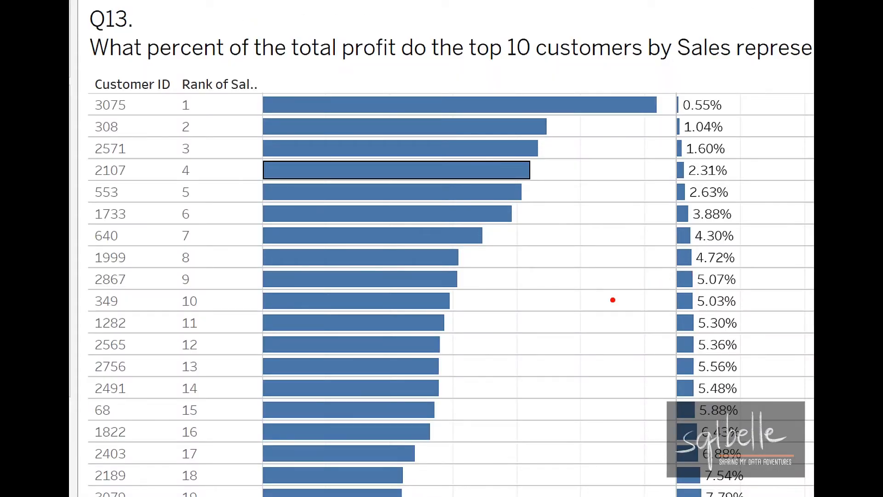
mouse_move(652, 290)
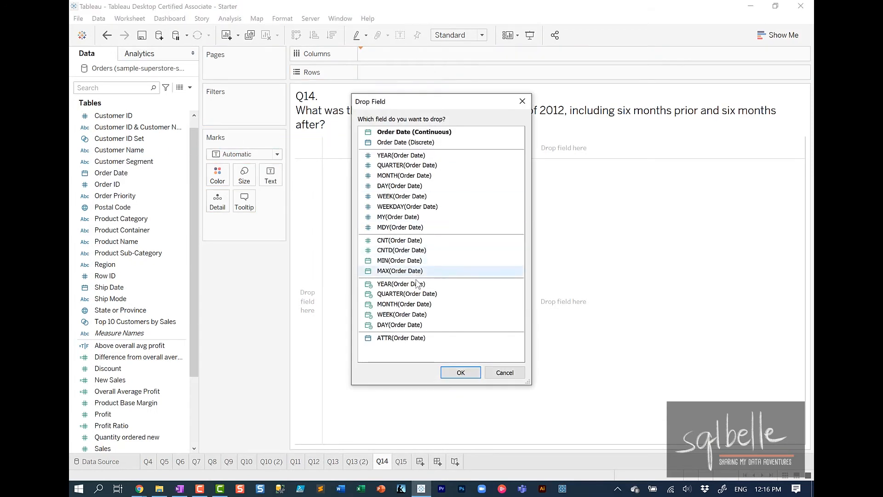
Step: Put continuous MONTH(Order Date) on Columns to draw the moving-average sales line
left_click(404, 304)
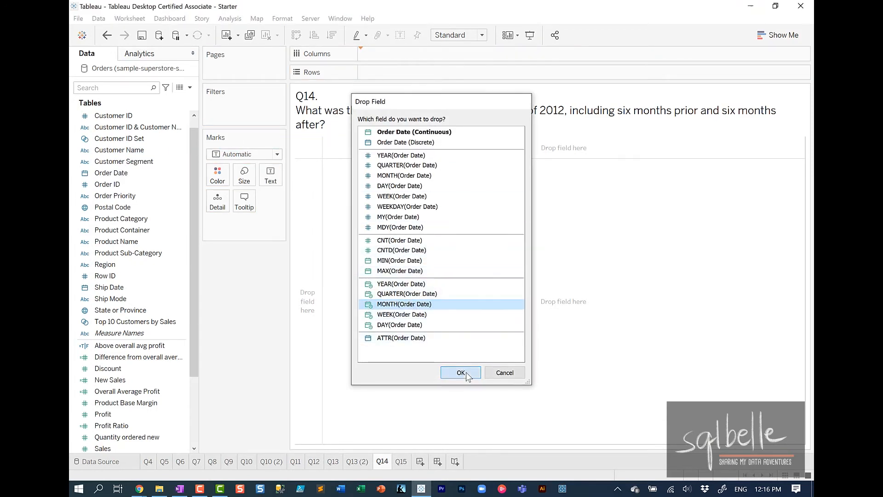
left_click(460, 372)
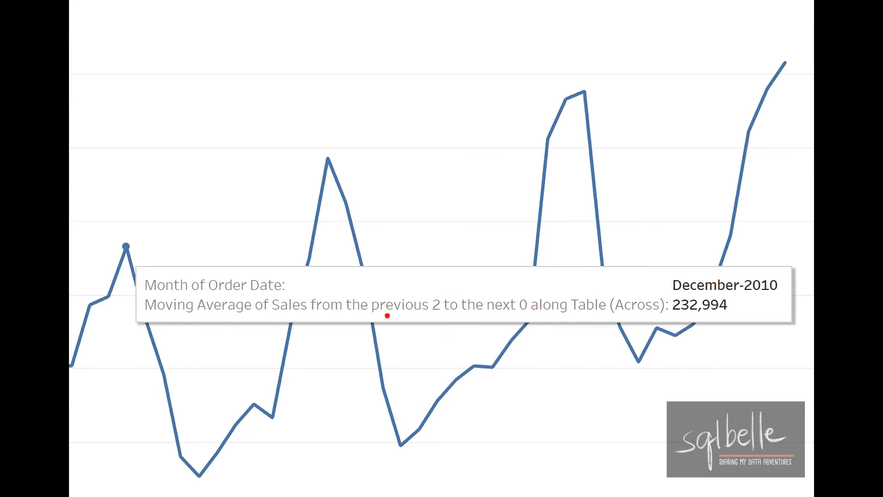
left_click_drag(369, 313, 442, 313)
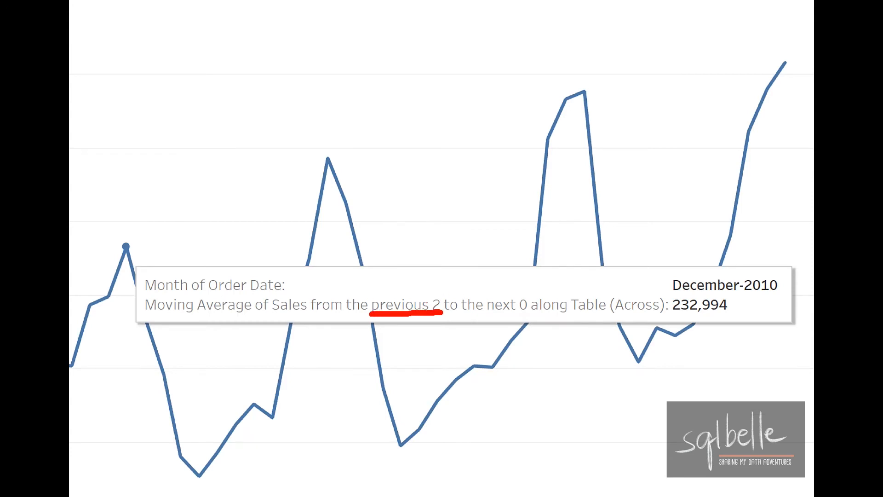
left_click_drag(462, 310, 541, 309)
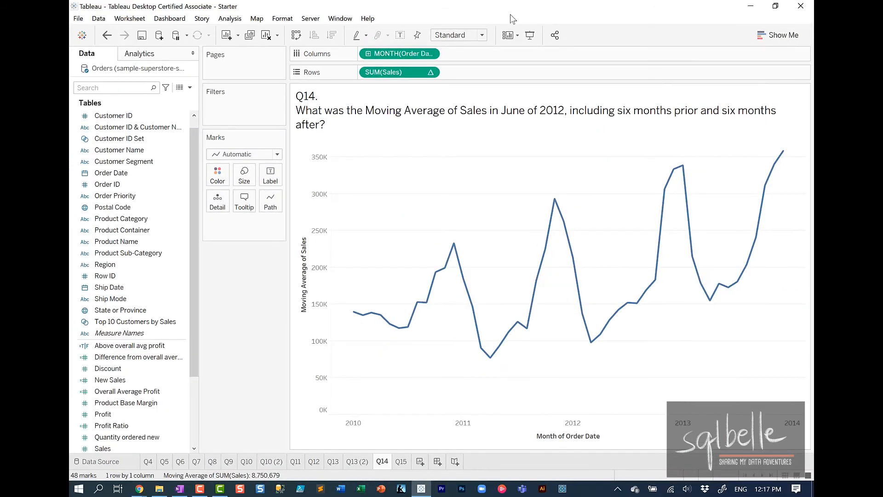
Step: Set the SUM(Sales) moving average to 6 previous and 6 next values
left_click(431, 73)
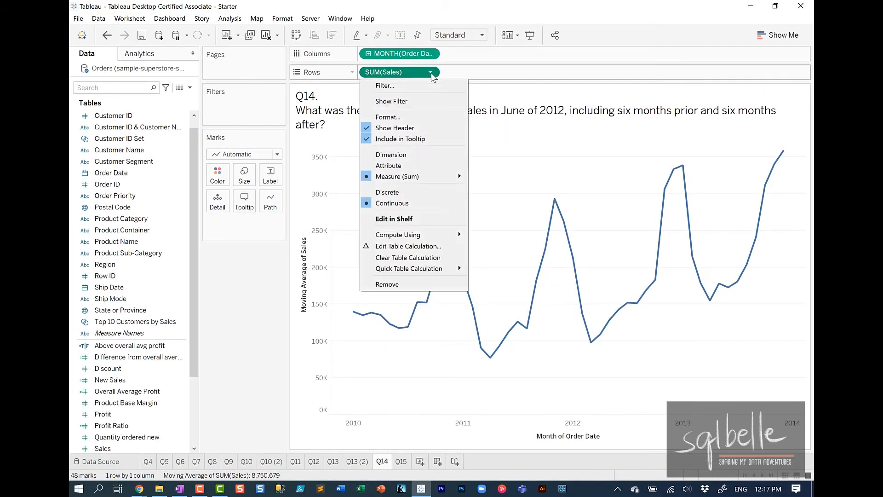
left_click(408, 246)
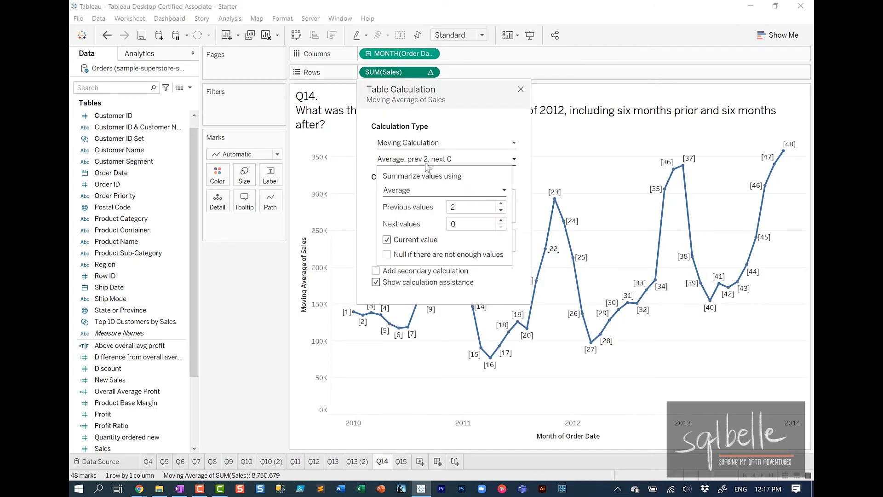
left_click(474, 206)
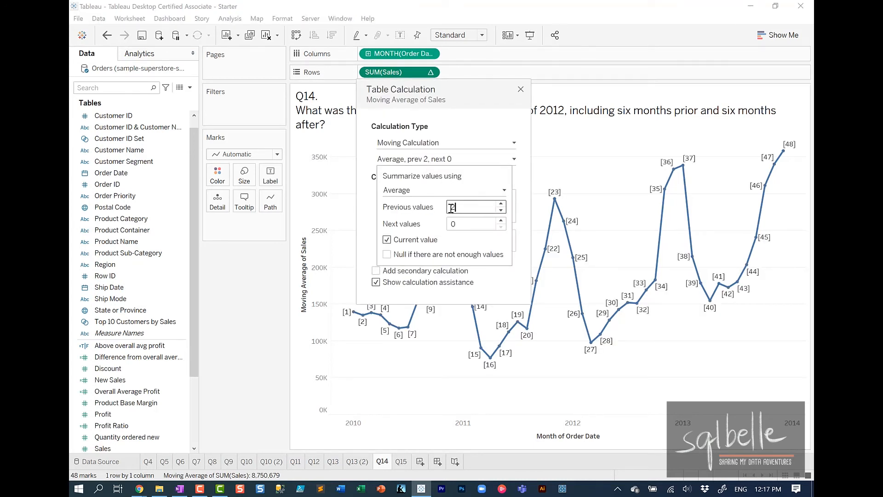
type("6")
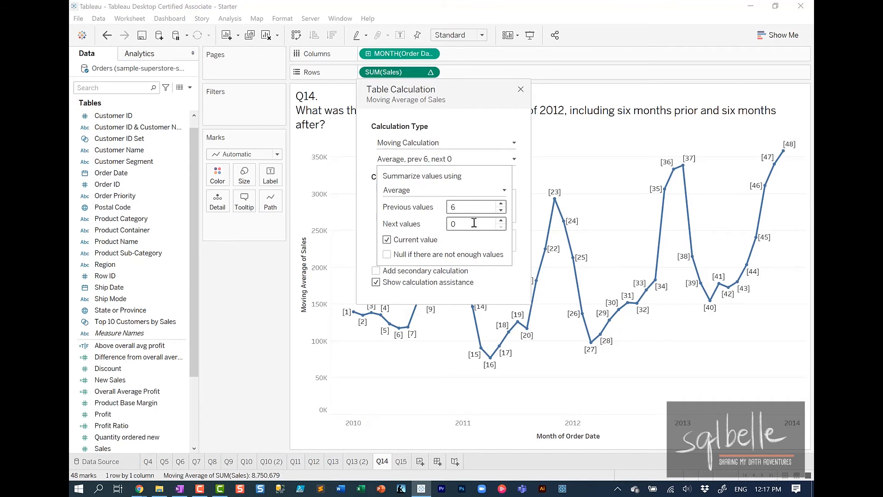
type("6")
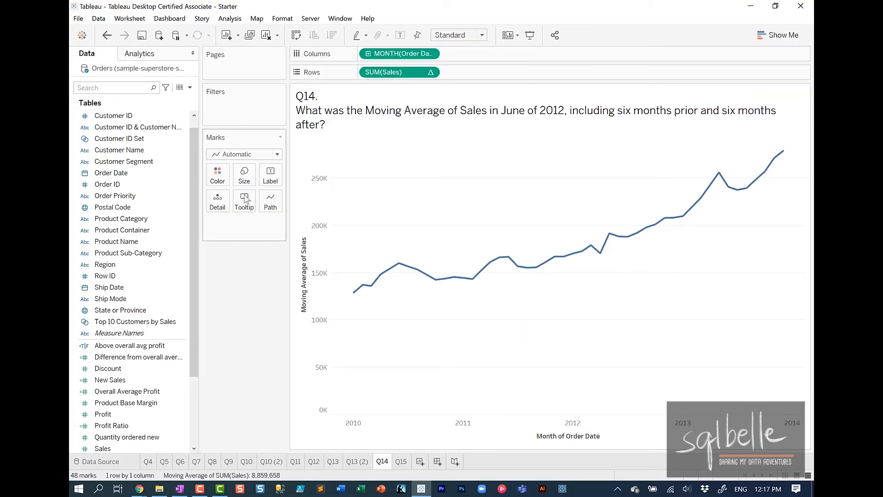
Step: Add a vertical reference line at June 2012 from the Analytics pane
left_click(139, 53)
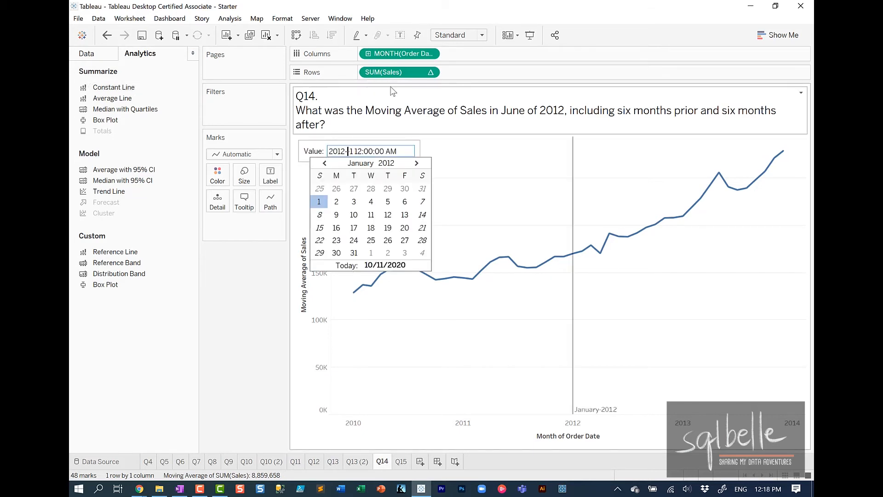
type("6")
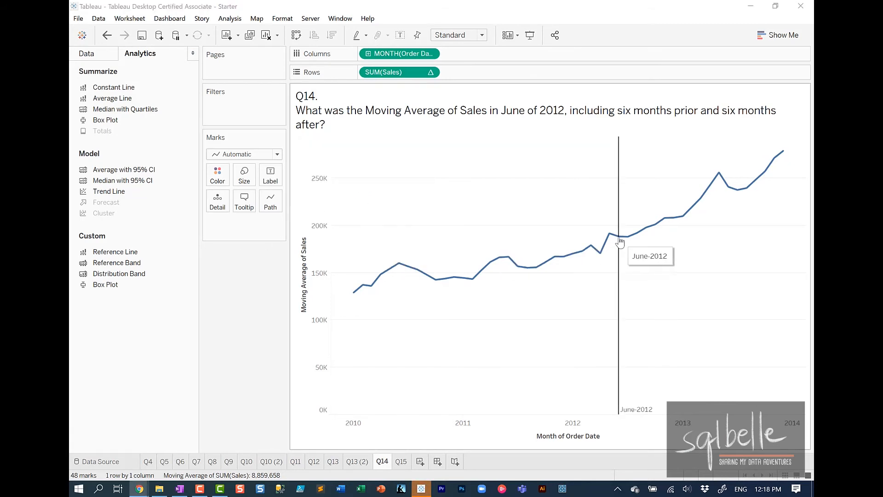
mouse_move(619, 240)
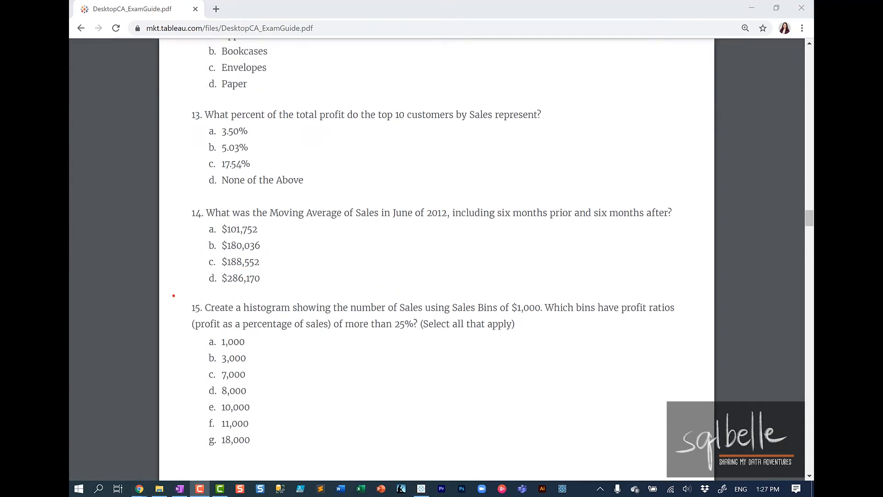
Step: Scroll the exam guide PDF to read question 15
left_click_drag(174, 296, 442, 396)
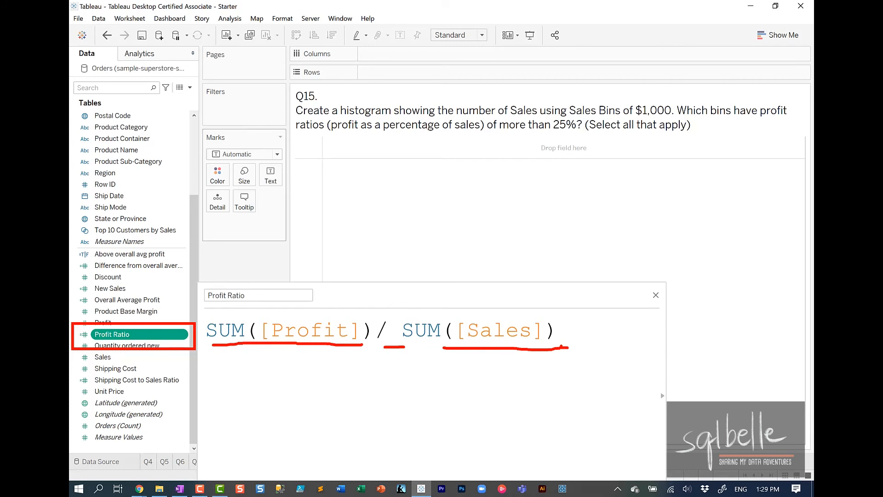
Step: Create a Sales (bin) field from the Sales measure with bin size 1,000
left_click(655, 294)
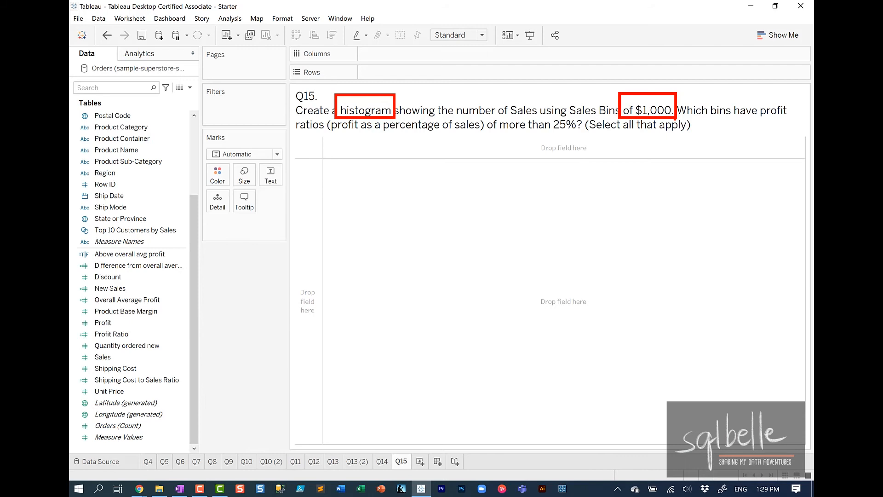
left_click(102, 357)
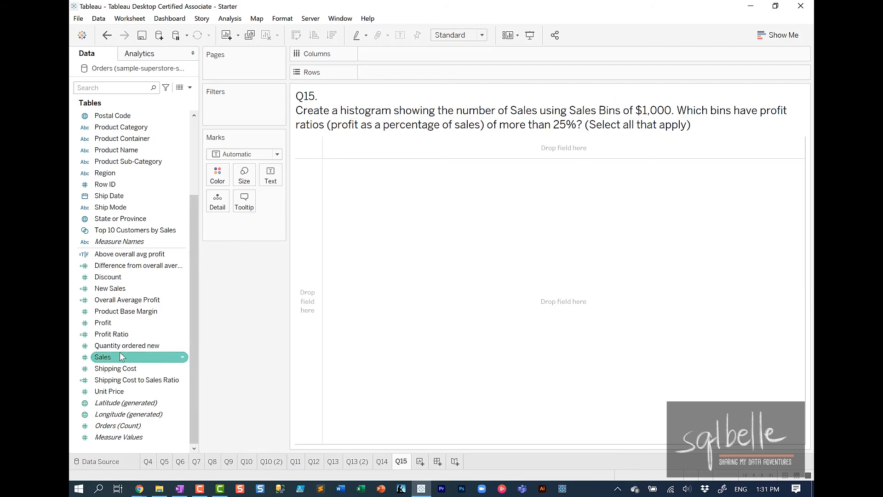
right_click(102, 357)
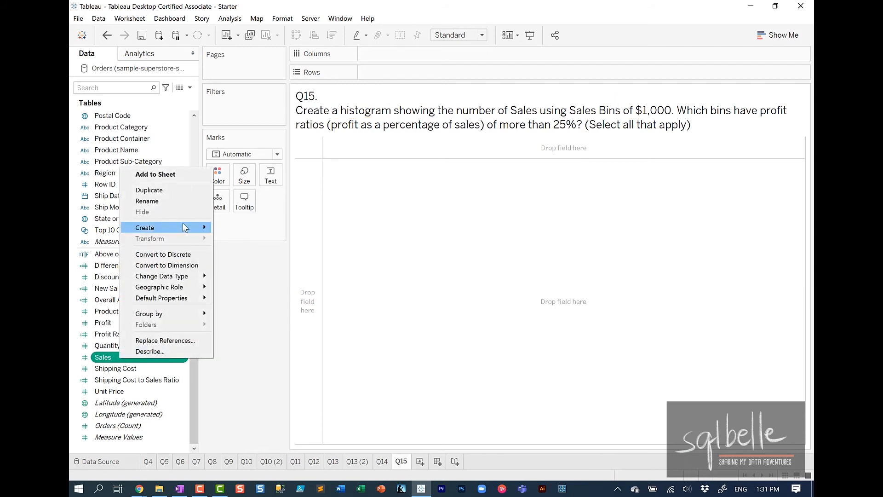
left_click(144, 228)
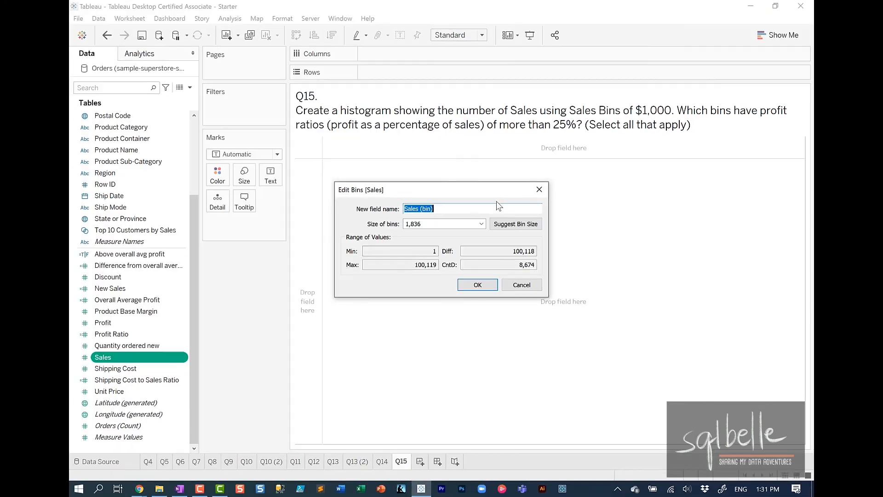
type("10")
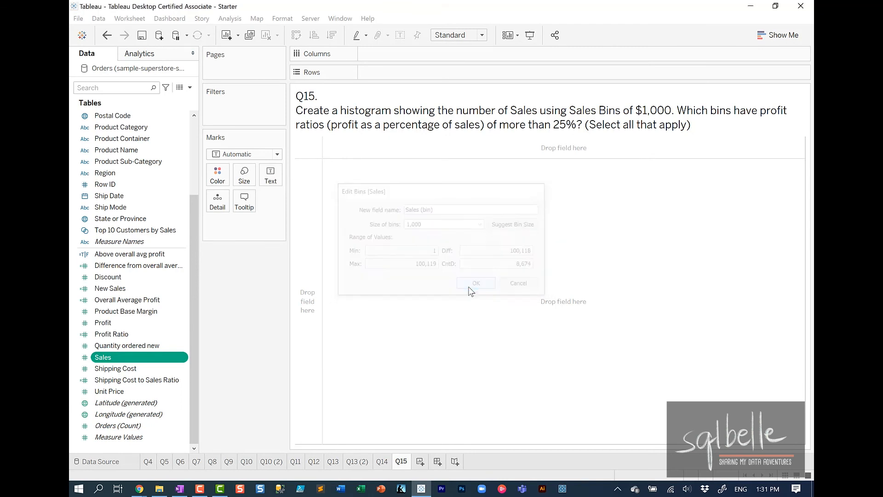
left_click(477, 283)
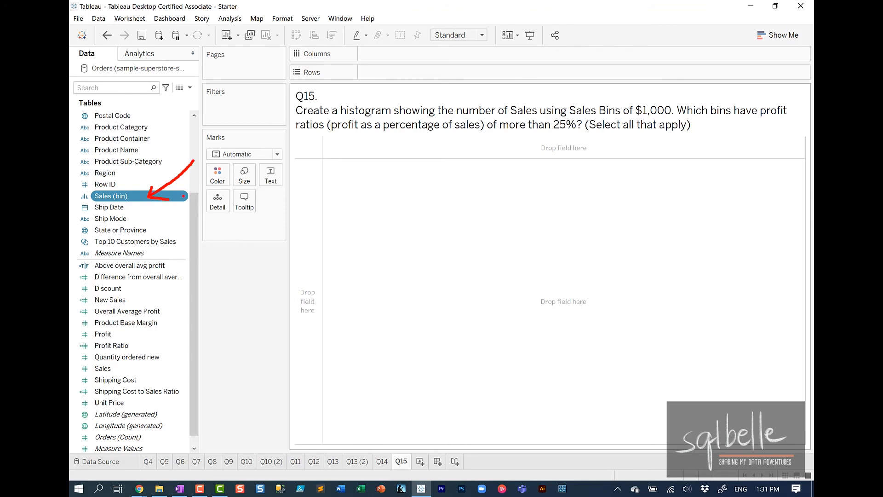
Step: Chart Profit Ratio bars across Sales (bin) columns, fitted to Entire View
left_click_drag(111, 196, 386, 72)
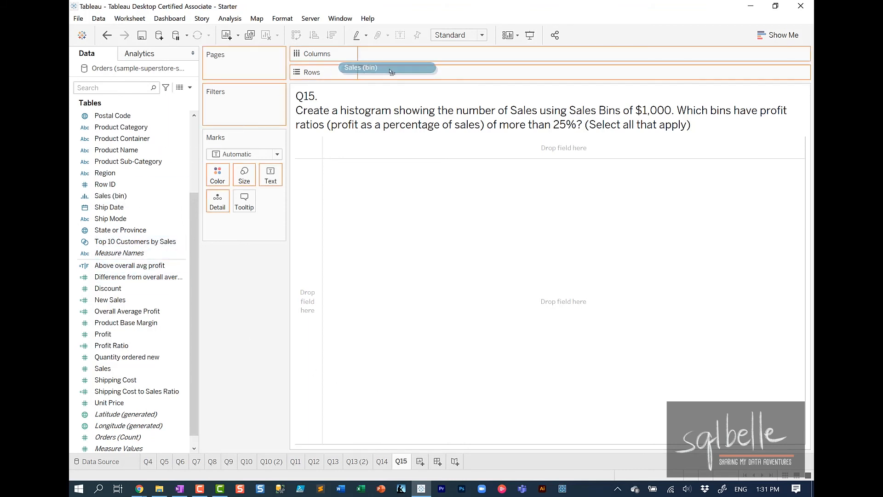
left_click_drag(360, 67, 399, 53)
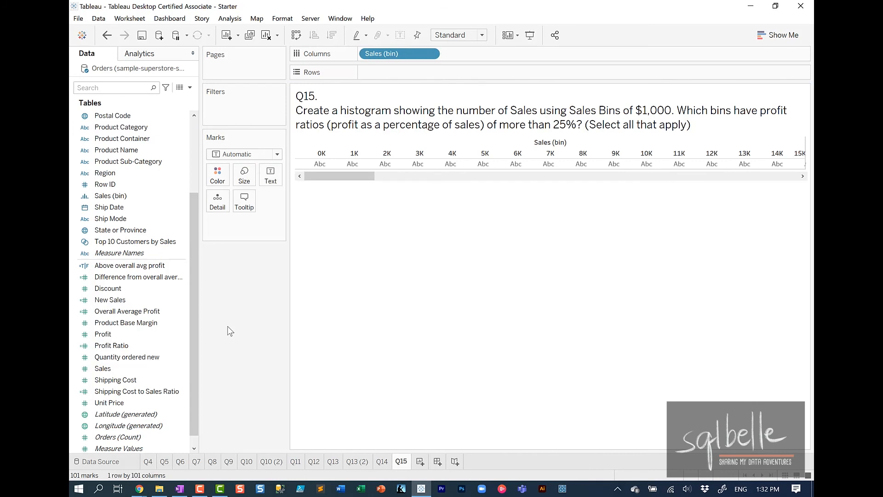
left_click_drag(110, 346, 423, 71)
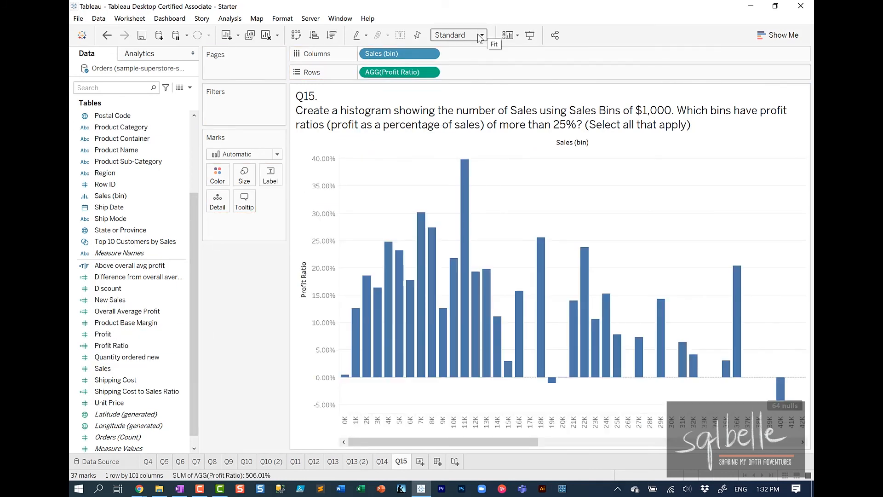
left_click(479, 35)
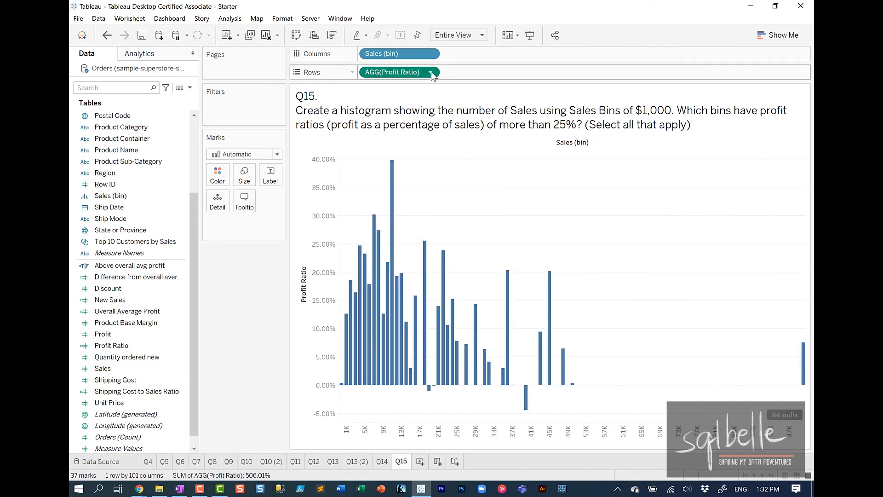
Step: Filter AGG(Profit Ratio) to at least 25%, leaving bins 7K, 8K, 11K and 18K
left_click(432, 75)
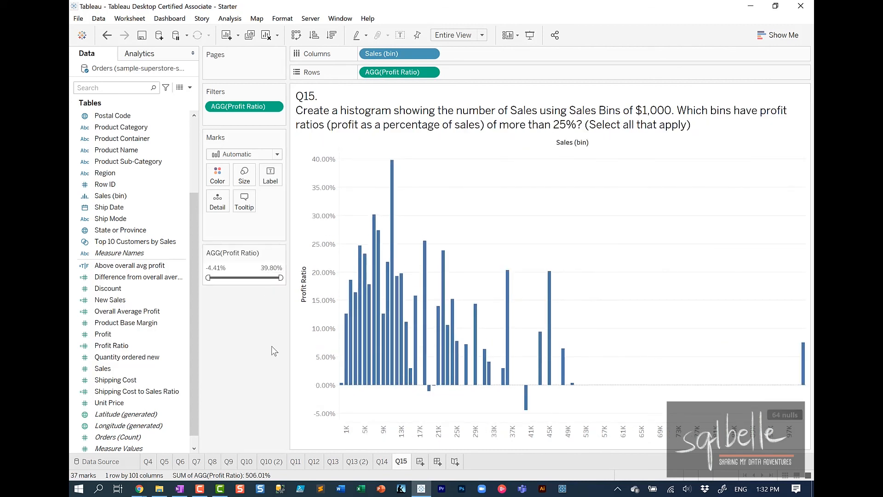
mouse_move(256, 321)
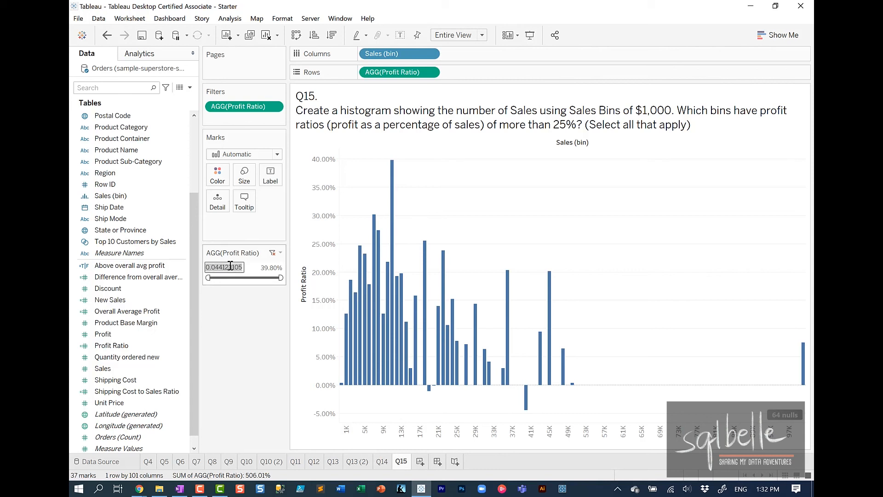
type("0.2")
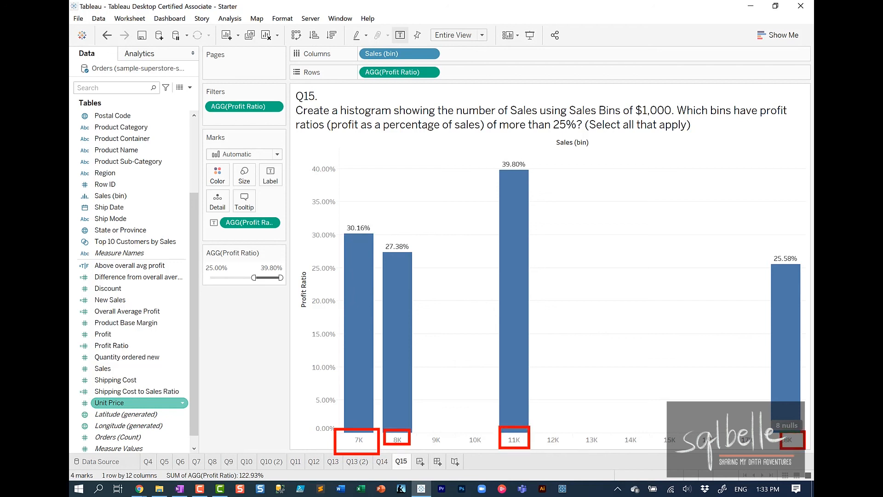
left_click(139, 489)
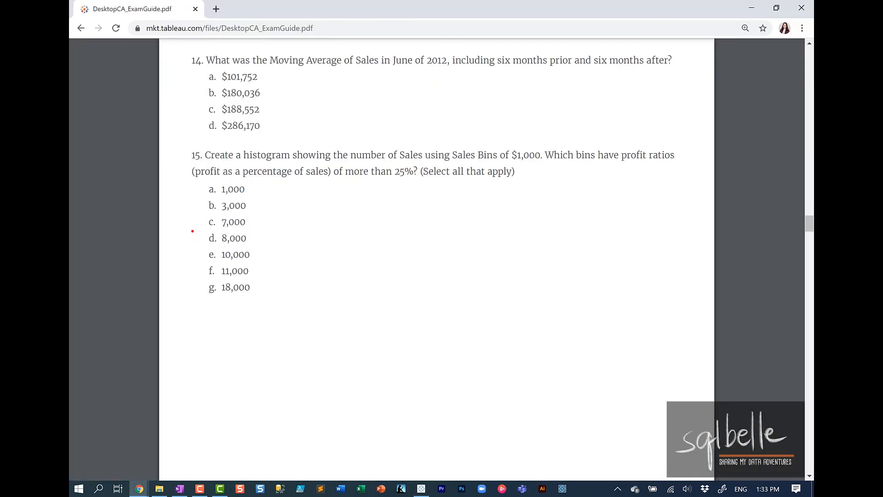